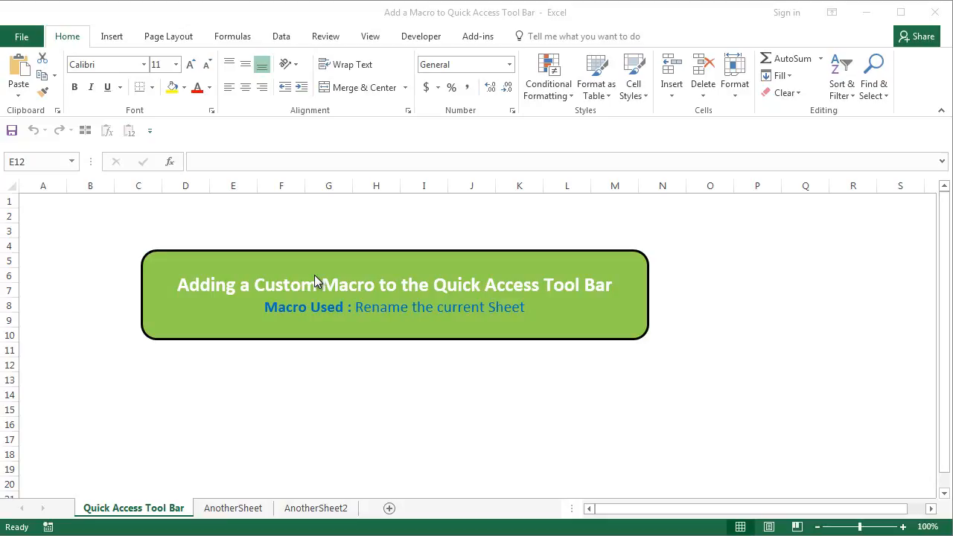
{"action": "mouse_move", "coordinate": [450, 272]}
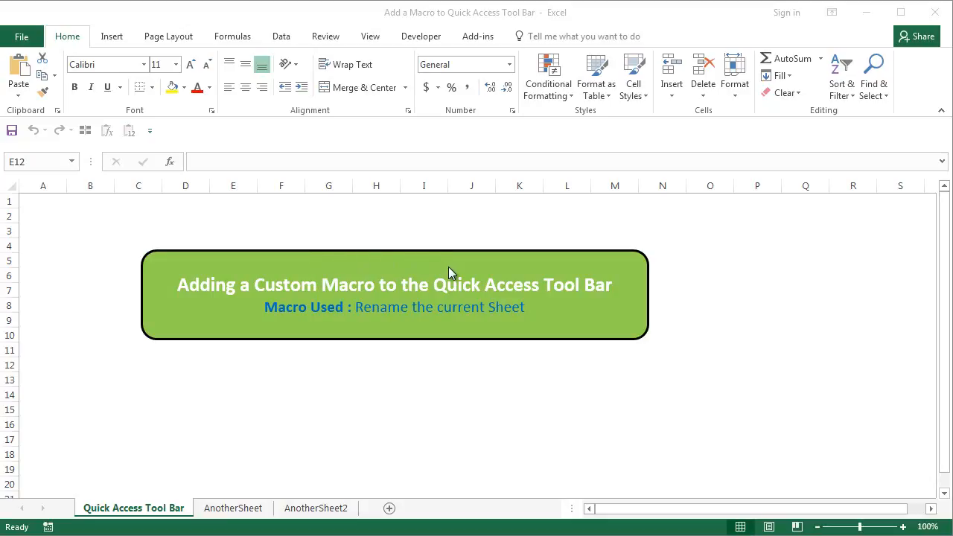
{"action": "mouse_move", "coordinate": [187, 210]}
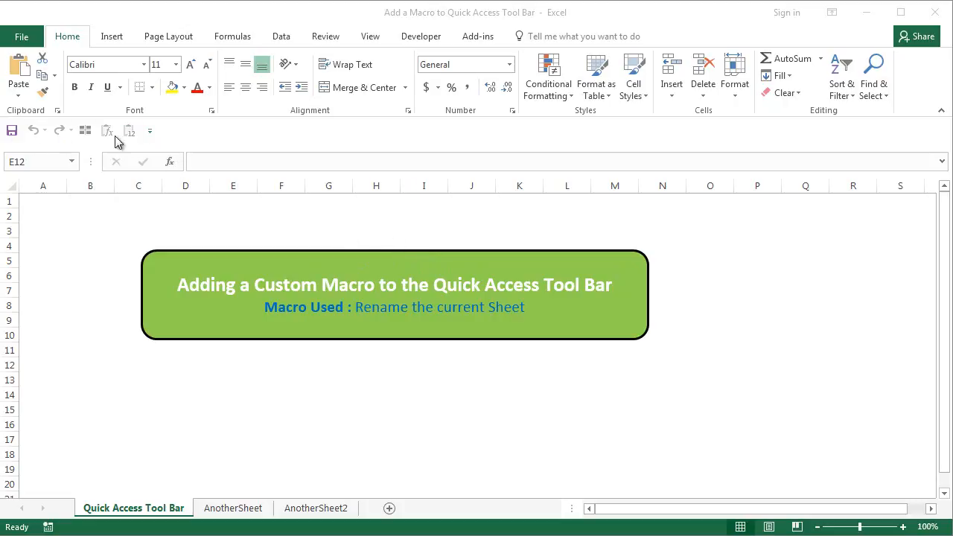
Move the Quick Access Toolbar above the ribbon, then back below it.
{"action": "left_click", "coordinate": [150, 131]}
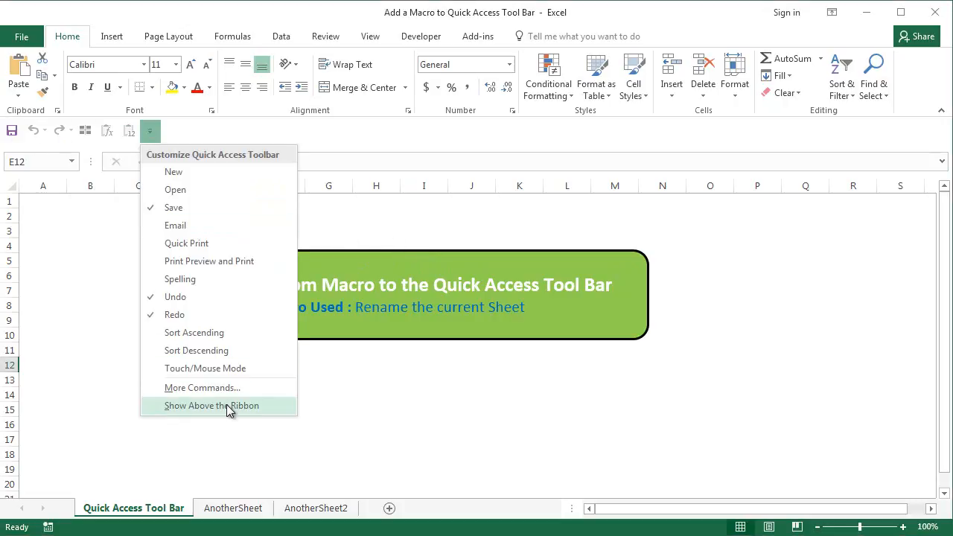
{"action": "left_click", "coordinate": [212, 405]}
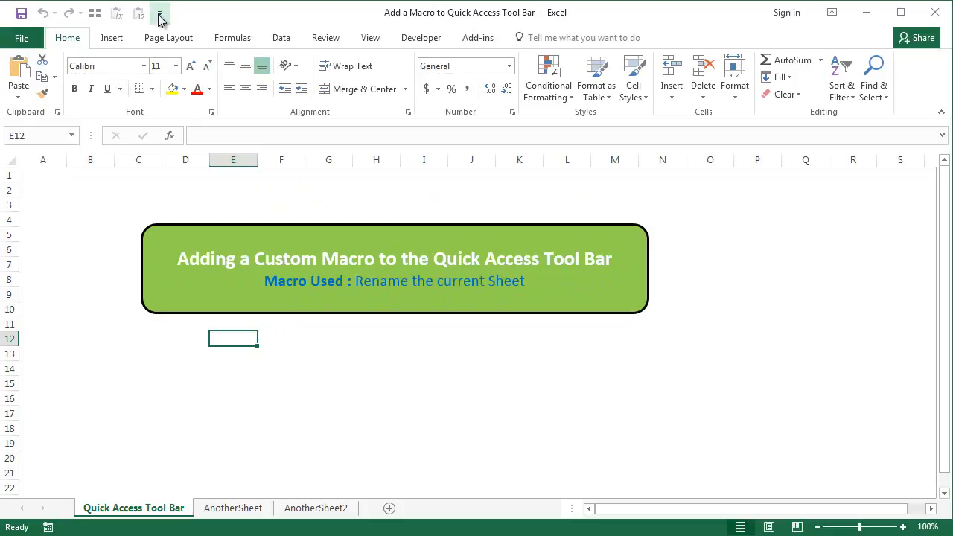
{"action": "left_click", "coordinate": [160, 13]}
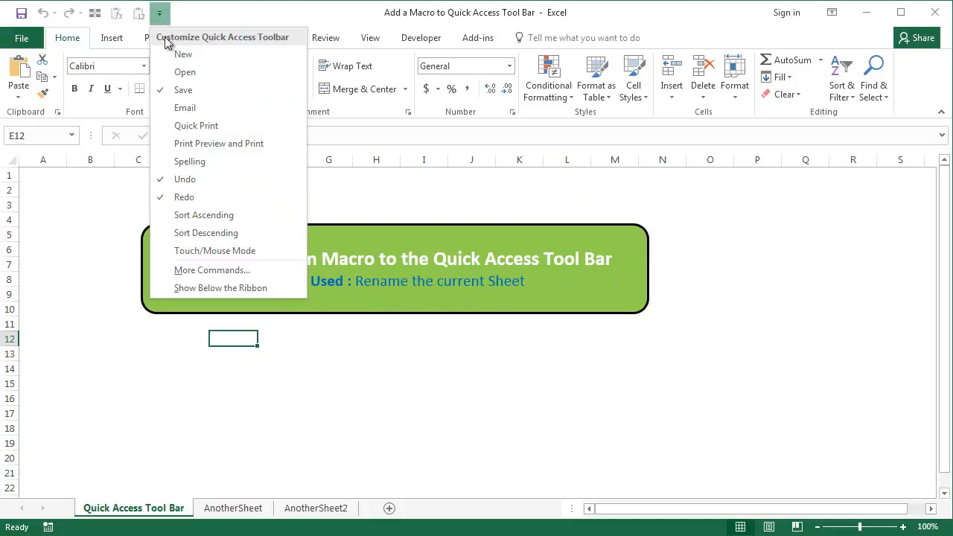
{"action": "mouse_move", "coordinate": [220, 288]}
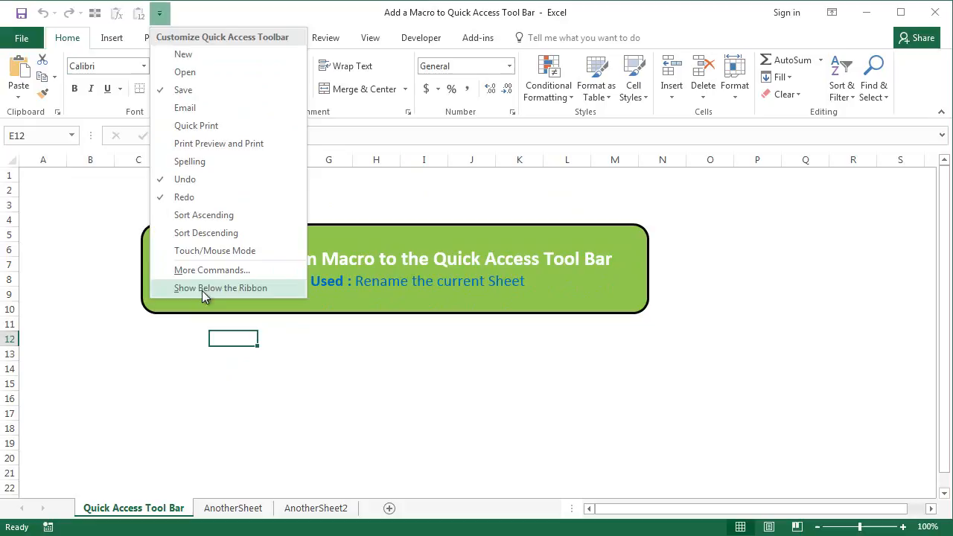
{"action": "left_click", "coordinate": [220, 289]}
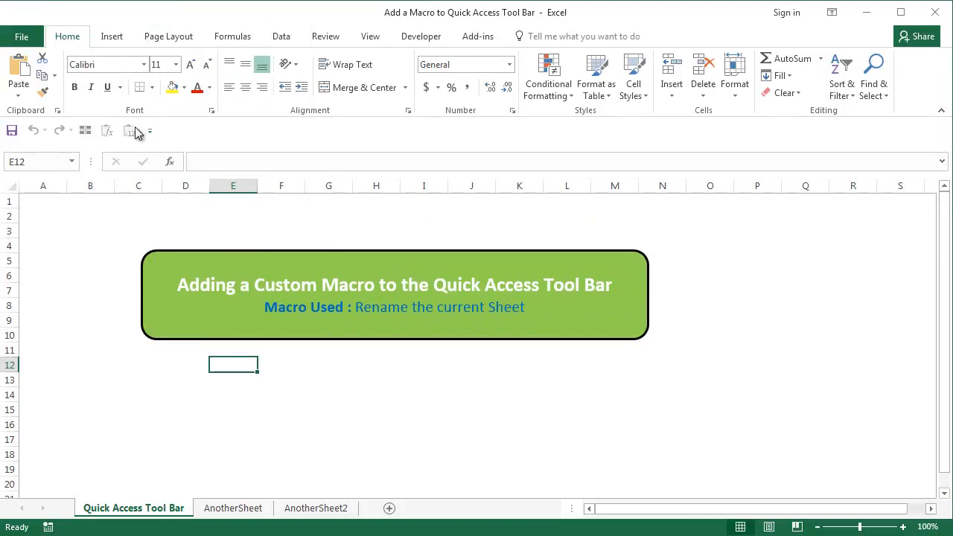
{"action": "mouse_move", "coordinate": [365, 140]}
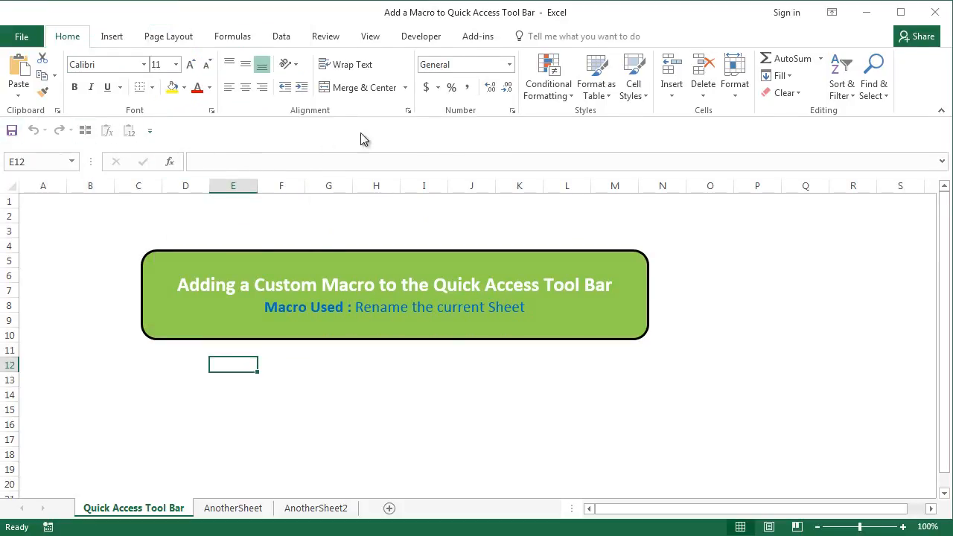
{"action": "mouse_move", "coordinate": [151, 130]}
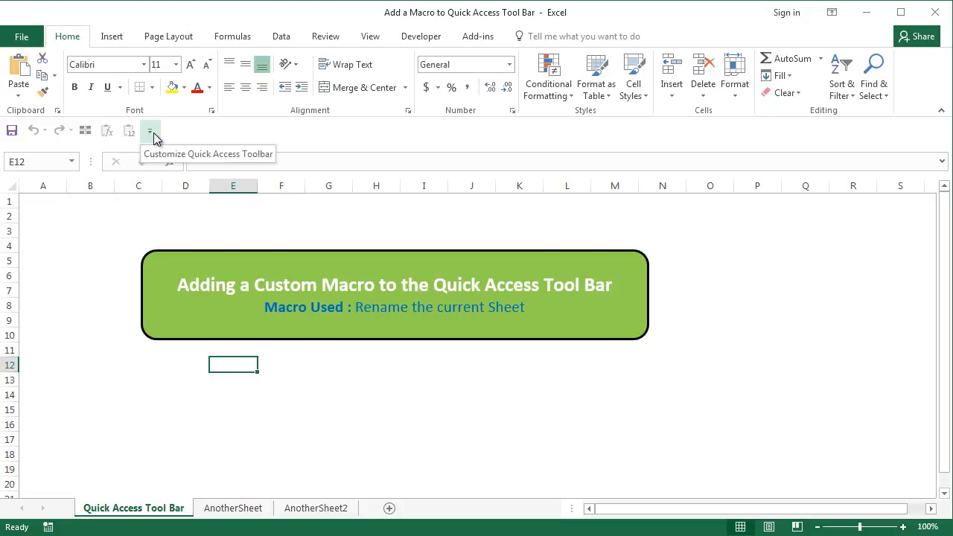
Open the Quick Access Toolbar settings, then insert a new empty module in the VBA project.
{"action": "left_click", "coordinate": [150, 131]}
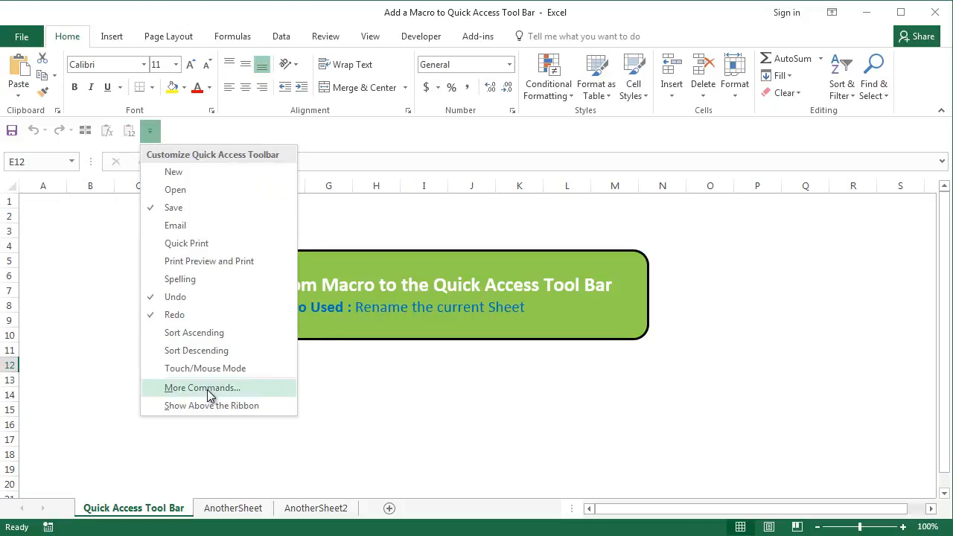
{"action": "left_click", "coordinate": [201, 388]}
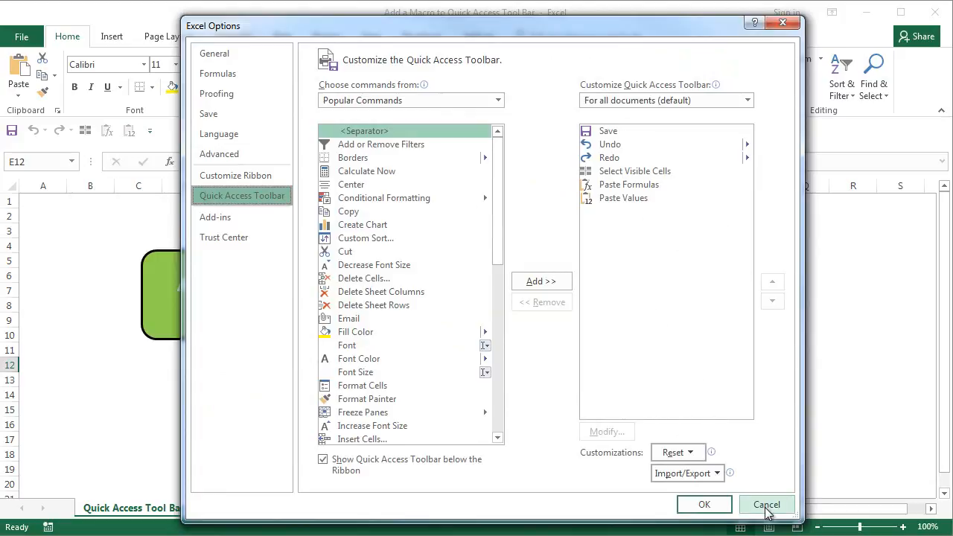
{"action": "mouse_move", "coordinate": [656, 311]}
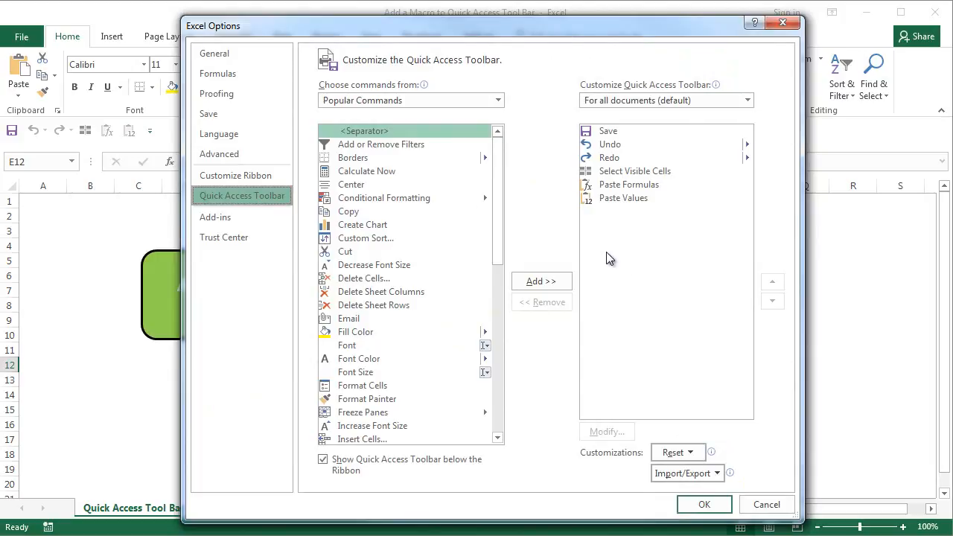
{"action": "mouse_move", "coordinate": [632, 250]}
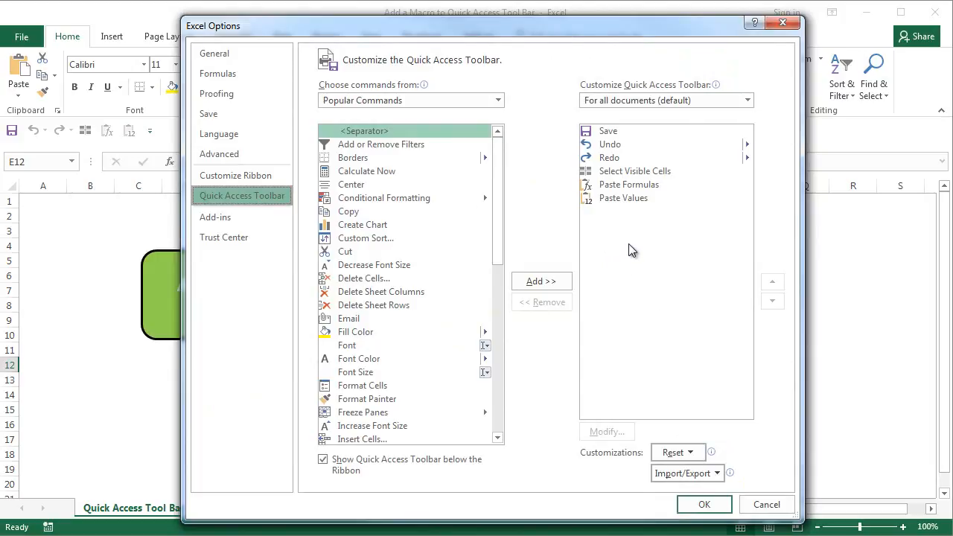
{"action": "mouse_move", "coordinate": [465, 152]}
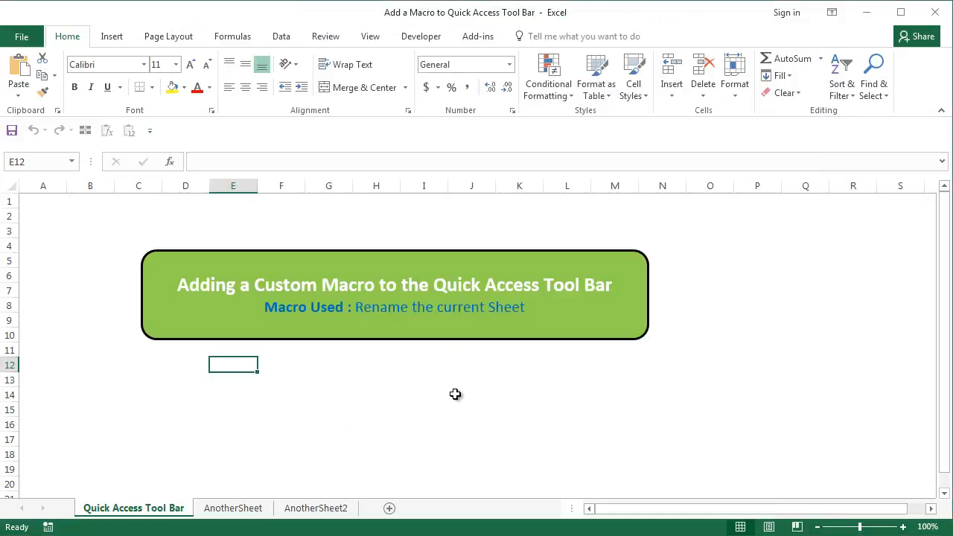
{"action": "mouse_move", "coordinate": [361, 378]}
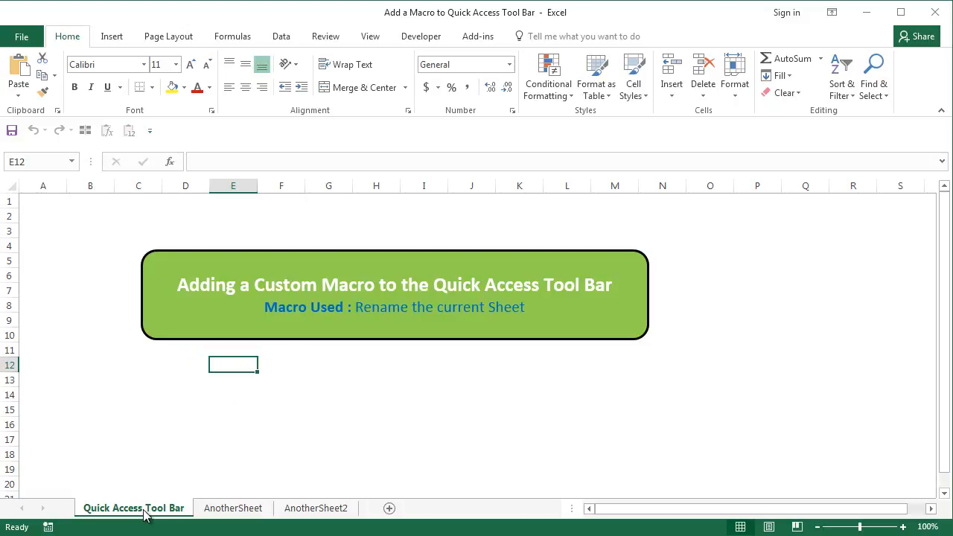
{"action": "mouse_move", "coordinate": [169, 452]}
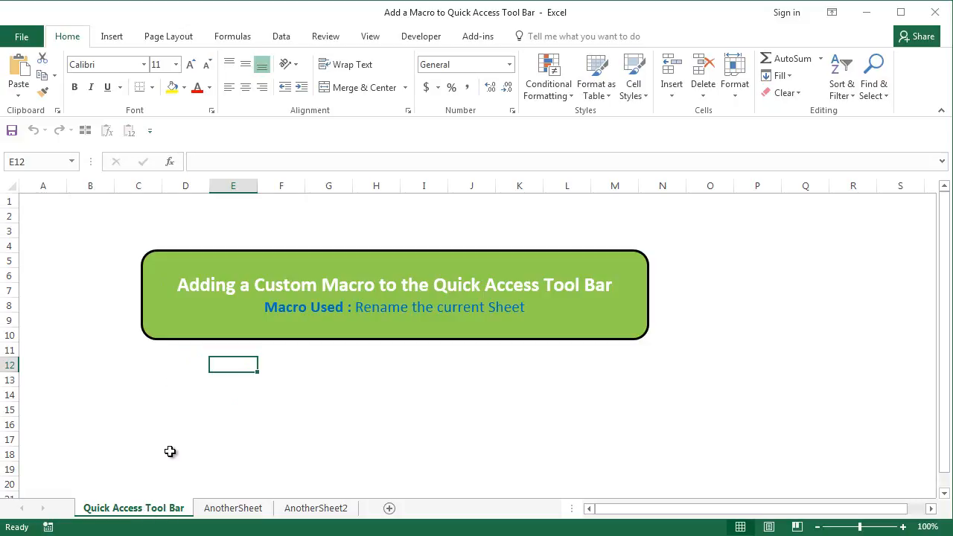
{"action": "mouse_move", "coordinate": [184, 383]}
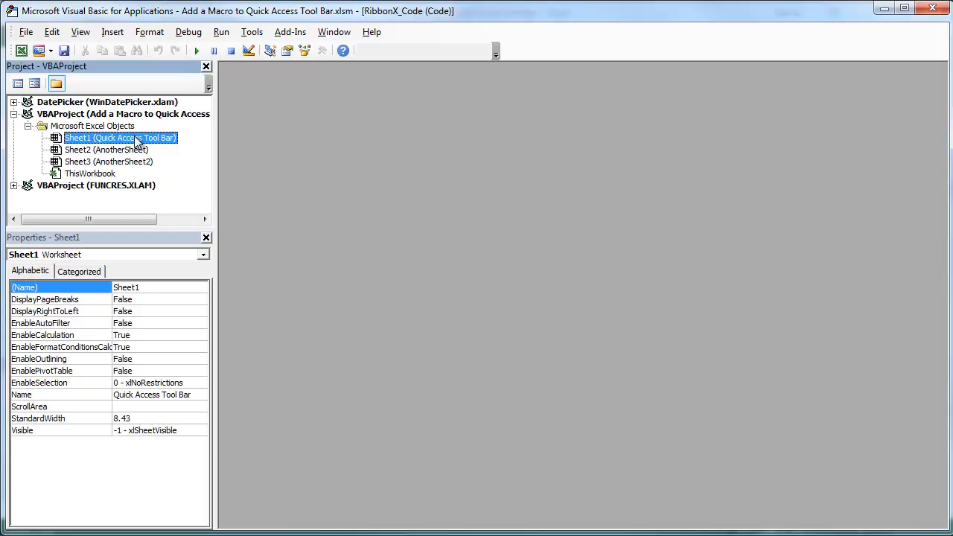
{"action": "right_click", "coordinate": [119, 137]}
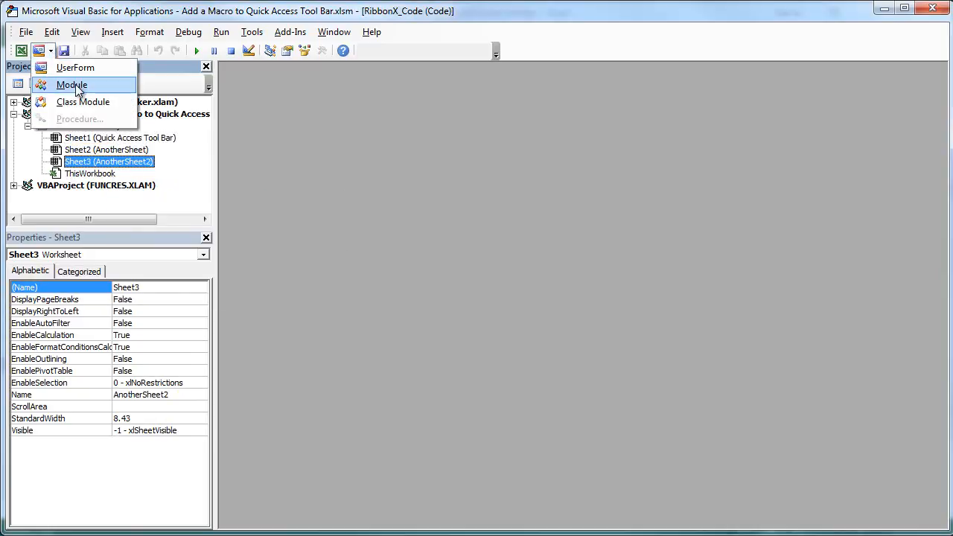
{"action": "left_click", "coordinate": [71, 84]}
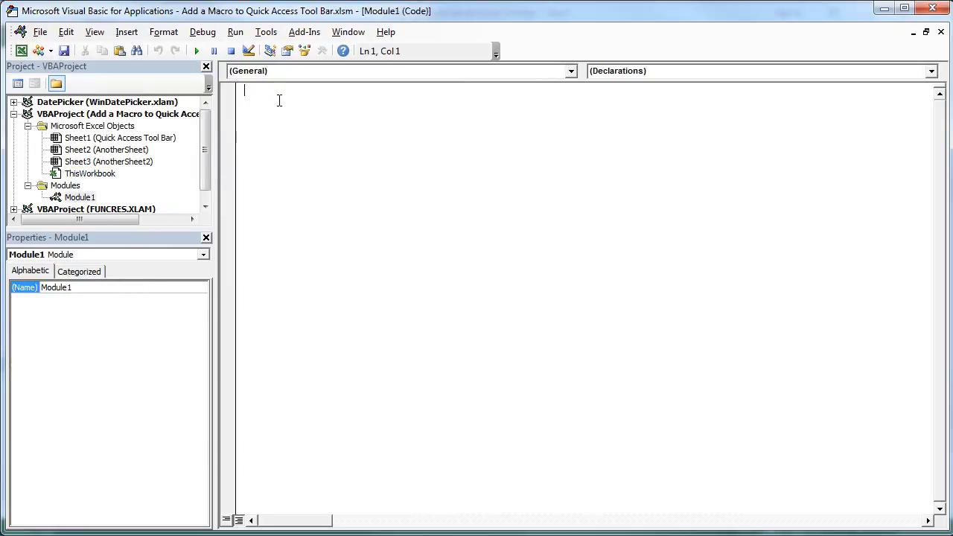
Start the Sub Rename_Current_Sheet() procedure in Module1.
{"action": "type", "text": "Sub"}
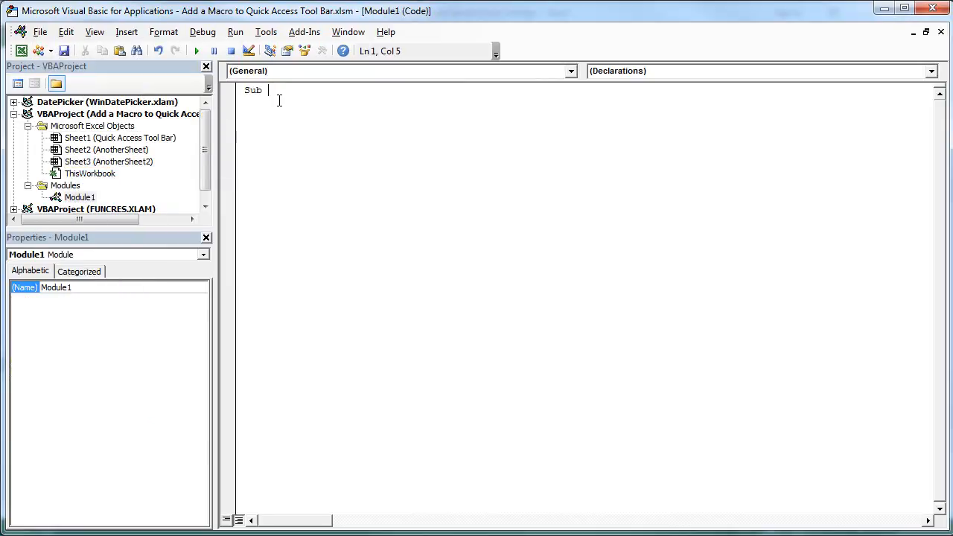
{"action": "type", "text": "Renam"}
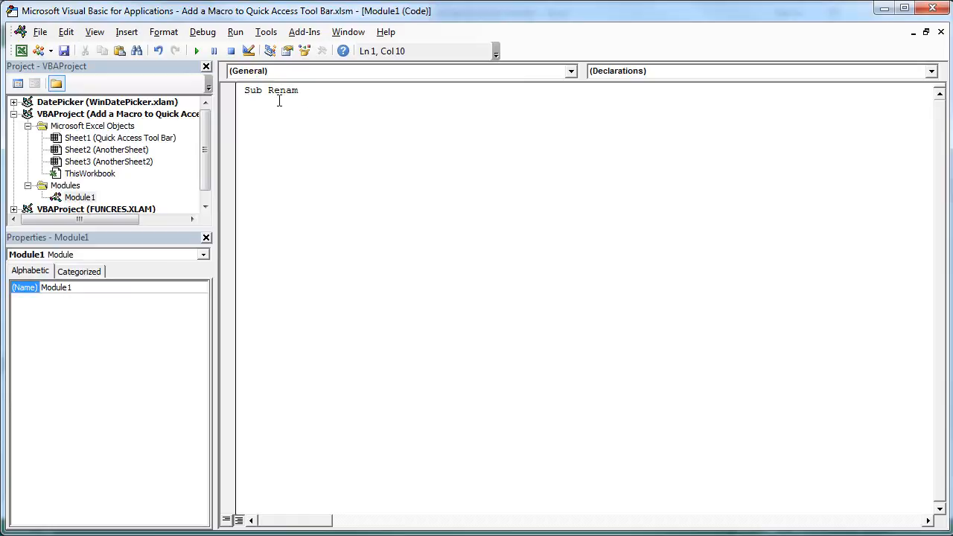
{"action": "type", "text": "e_C"}
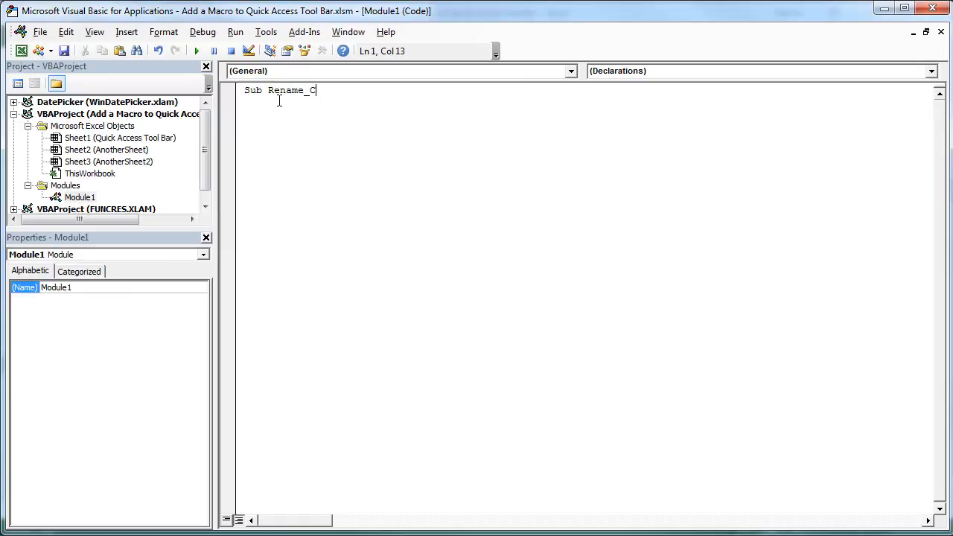
{"action": "type", "text": "urrent_Sheet("}
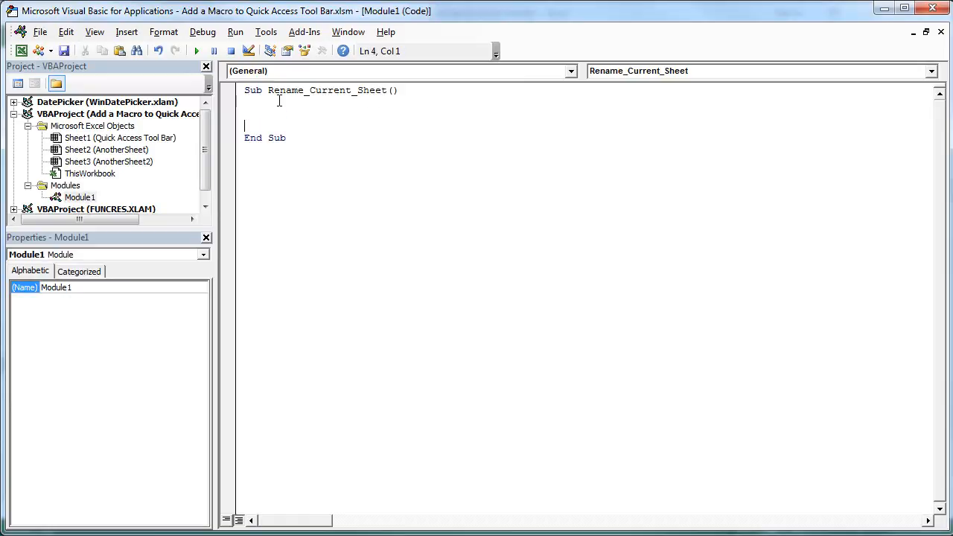
Add NewSheetName = InputBox("Please enter a Sheet Name!") to prompt for a name.
{"action": "type", "text": "New"}
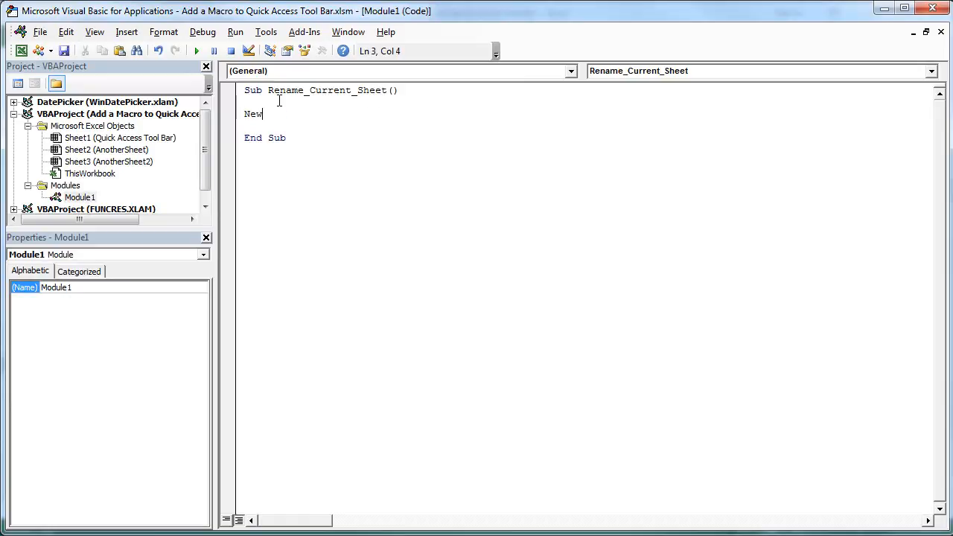
{"action": "type", "text": "Sheet"}
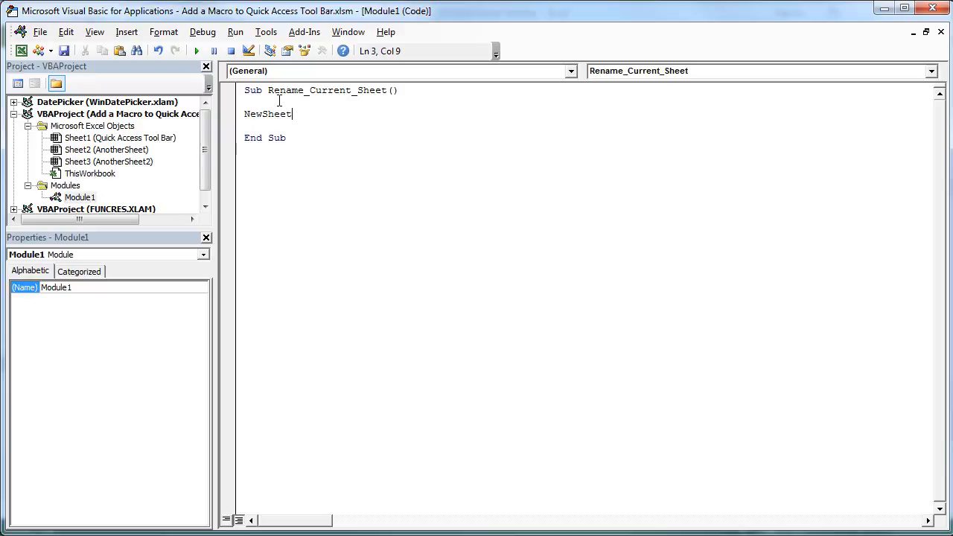
{"action": "type", "text": "Name ="}
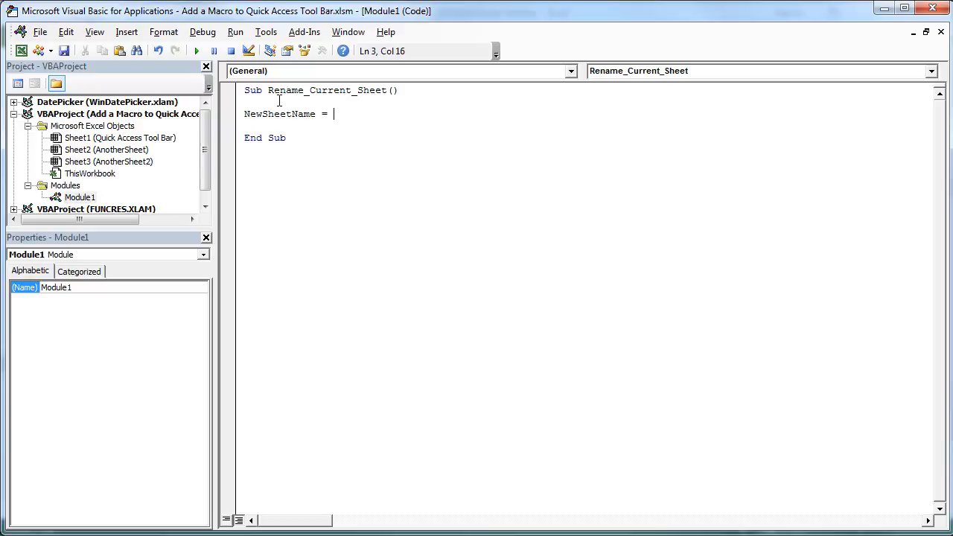
{"action": "type", "text": "In"}
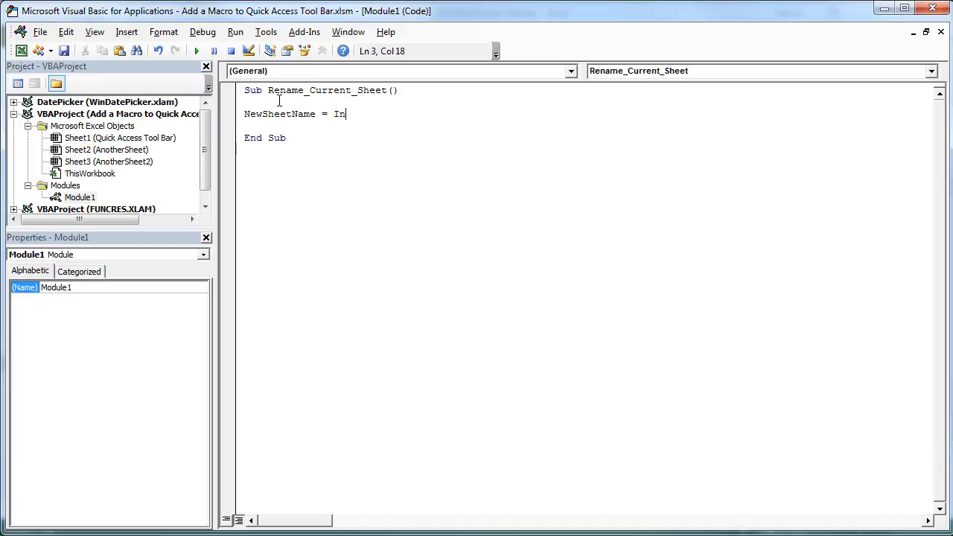
{"action": "type", "text": "putbo"}
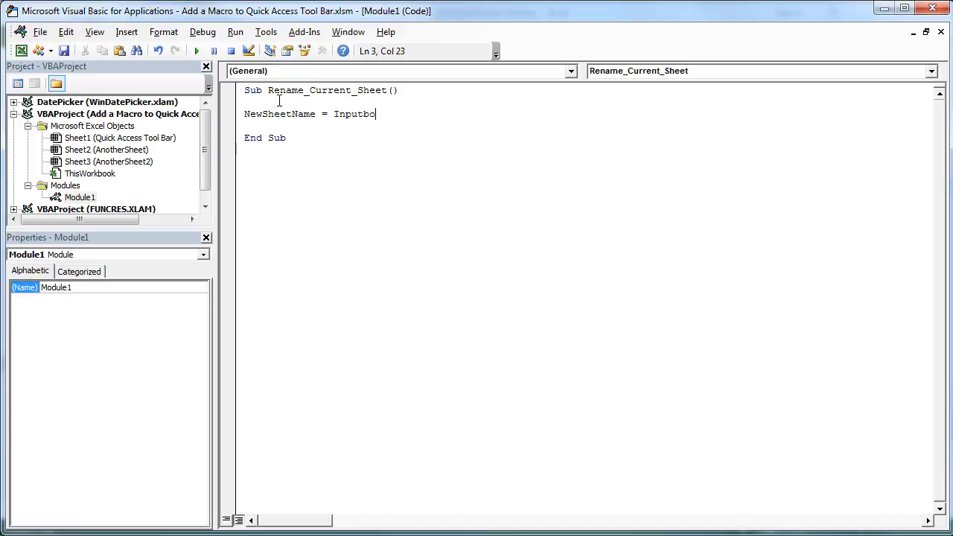
{"action": "type", "text": "x()"}
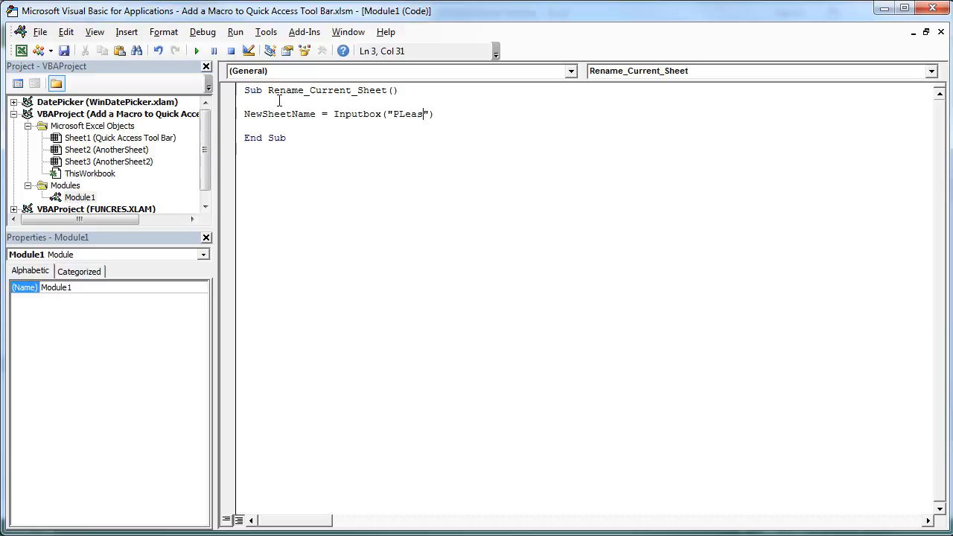
{"action": "key", "text": "Backspace"}
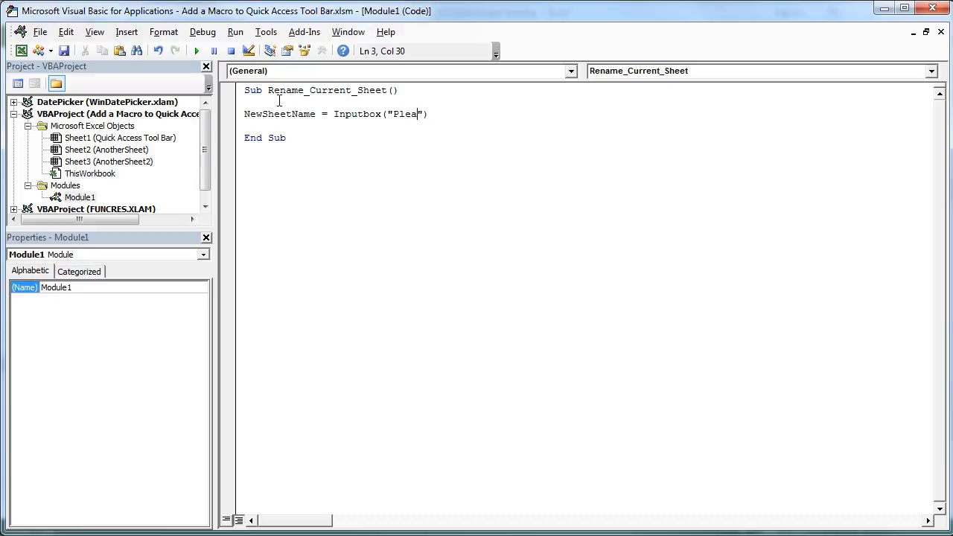
{"action": "type", "text": "se ente"}
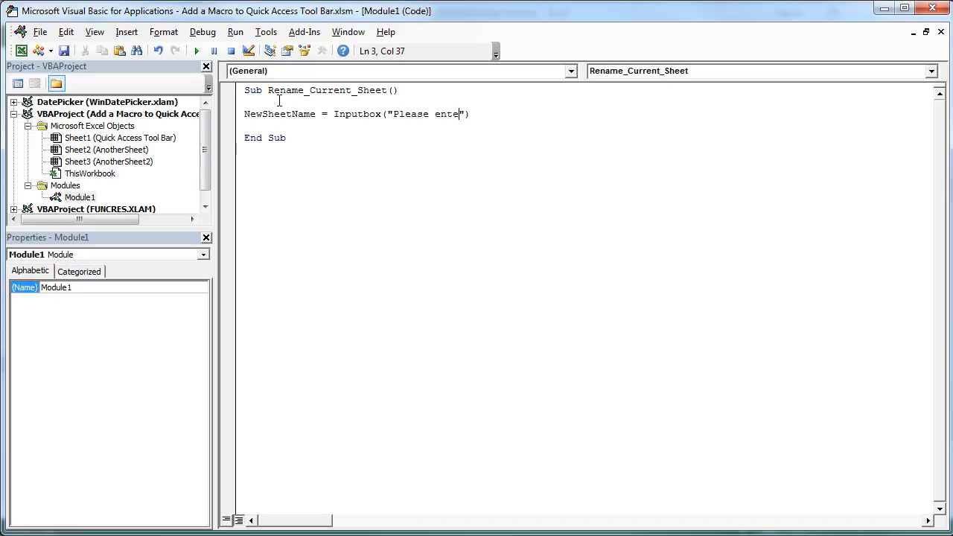
{"action": "type", "text": "r a Sheet Name"}
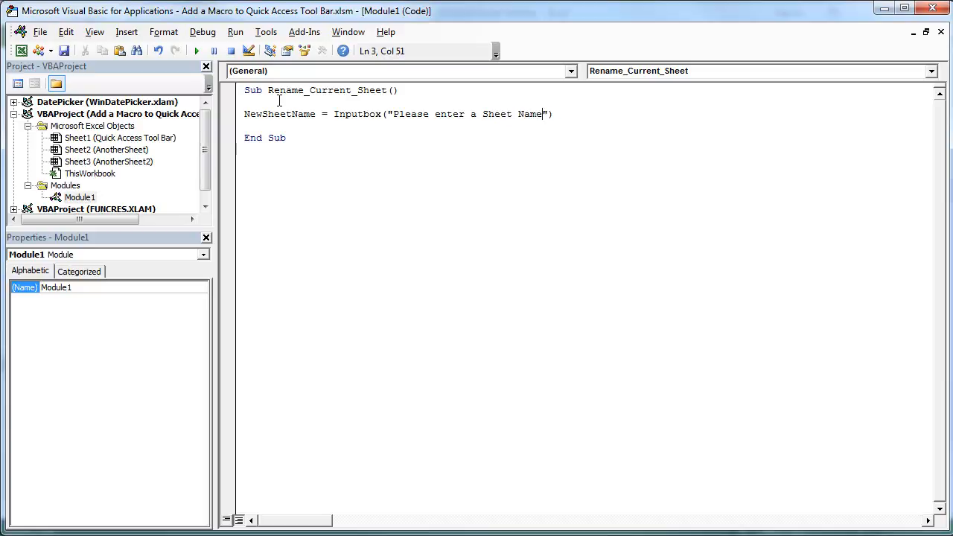
{"action": "type", "text": "!"}
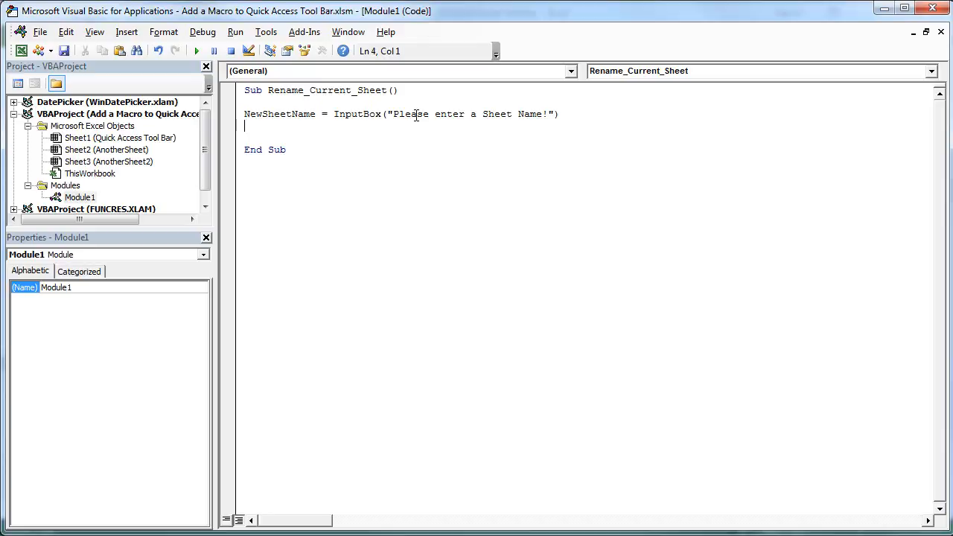
Add ActiveSheet.Name = NewSheetName so the current sheet gets renamed.
{"action": "type", "text": "A"}
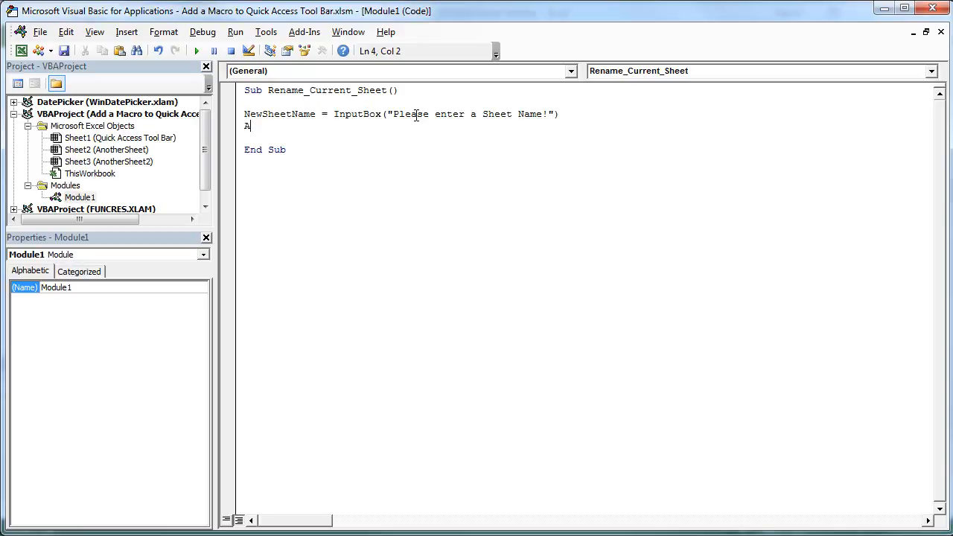
{"action": "type", "text": "ctivesh"}
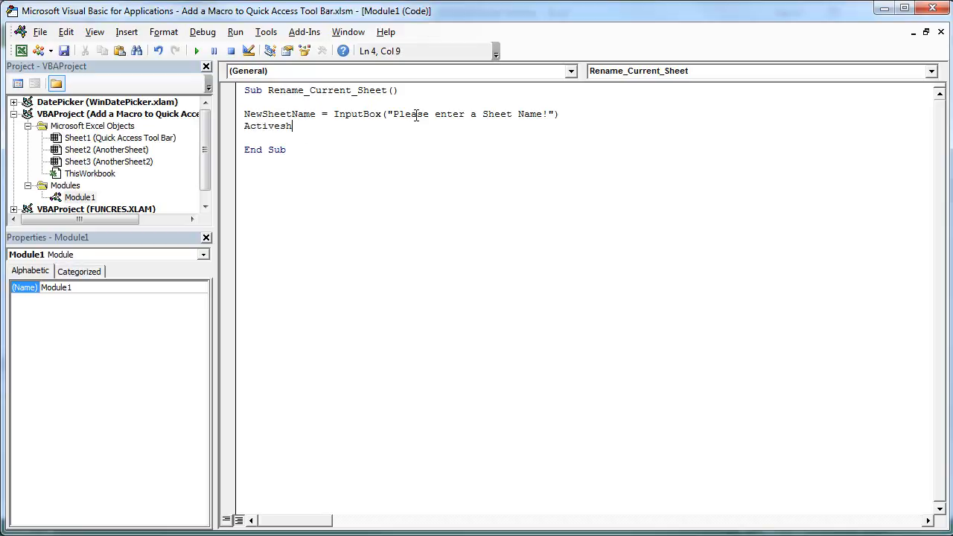
{"action": "type", "text": "eet.anm"}
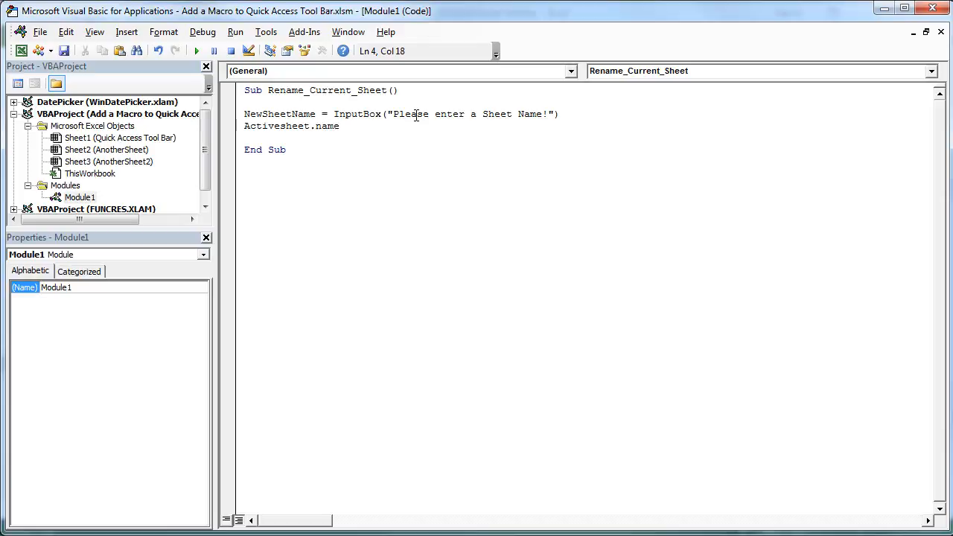
{"action": "type", "text": "= New"}
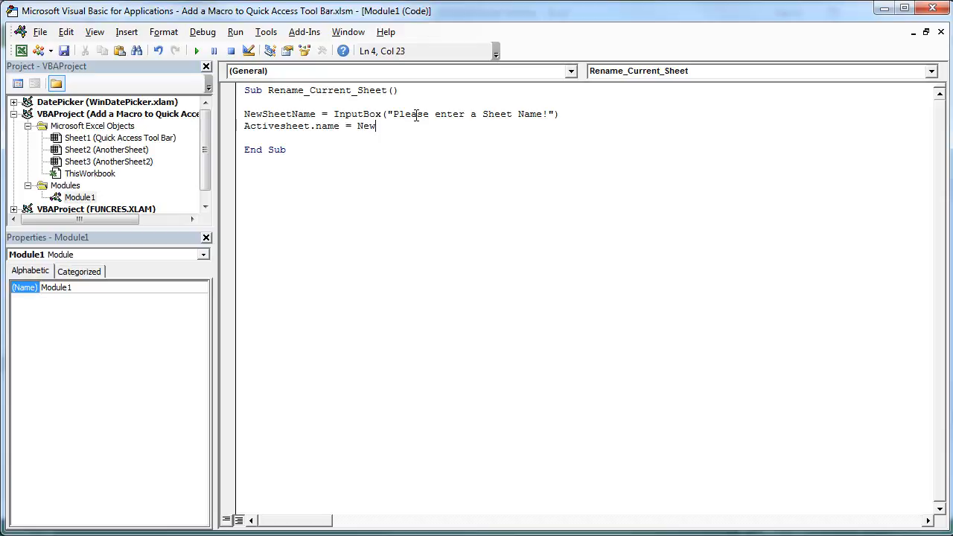
{"action": "type", "text": "SheetName"}
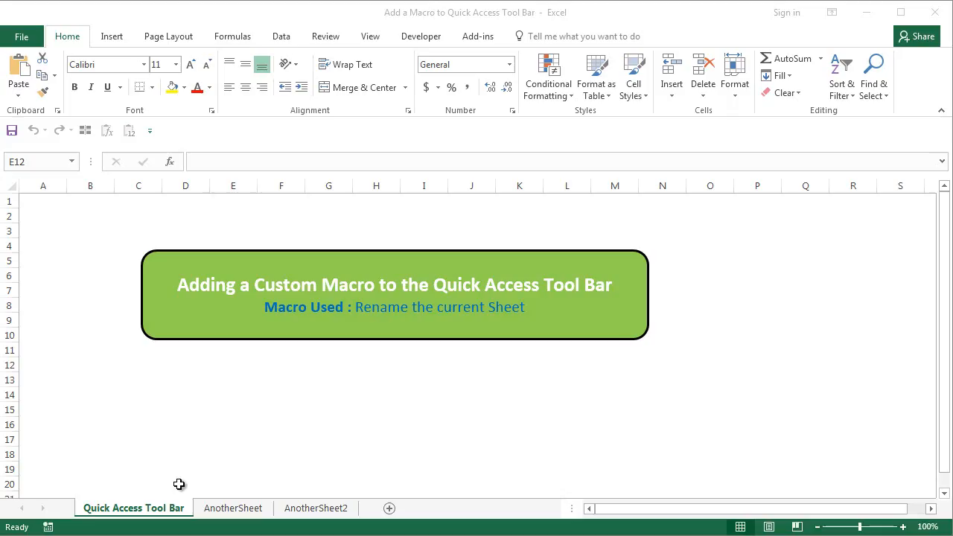
Run the macro from the VBA code and rename the third sheet to 'Test Sheet Name'.
{"action": "left_click", "coordinate": [316, 508]}
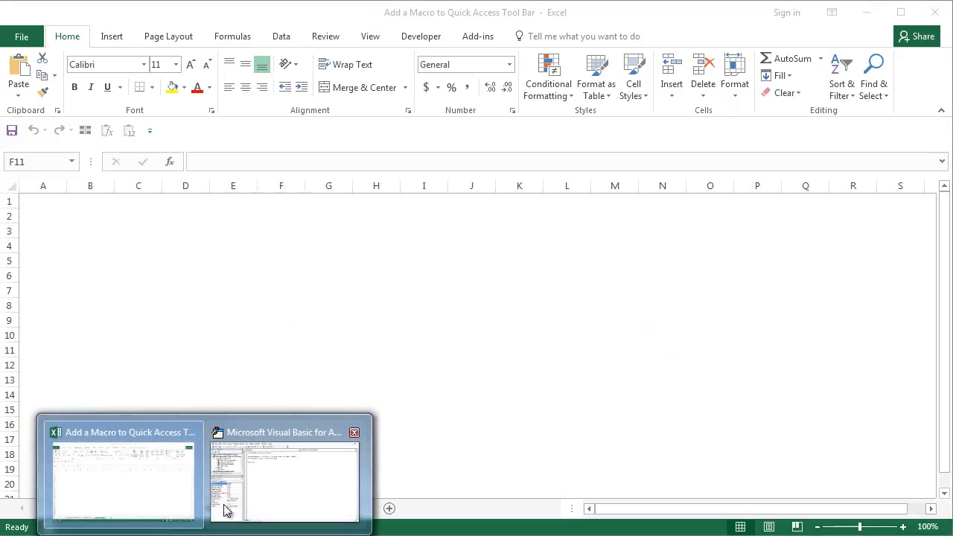
{"action": "left_click", "coordinate": [283, 477]}
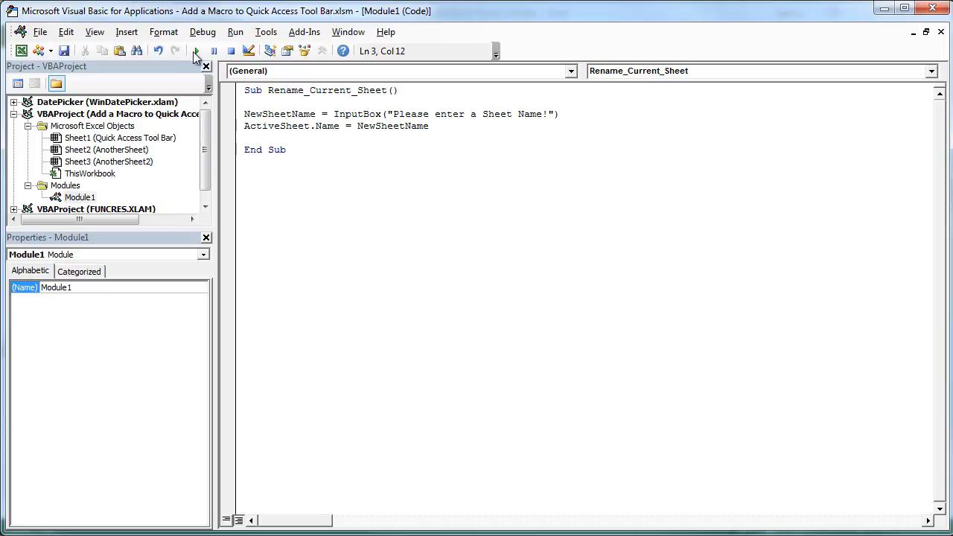
{"action": "mouse_move", "coordinate": [196, 51]}
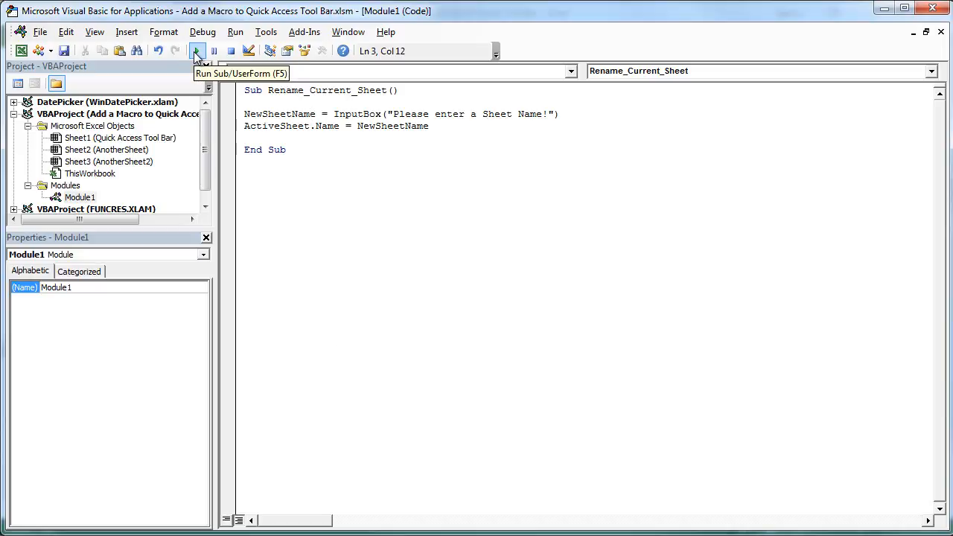
{"action": "left_click", "coordinate": [198, 51]}
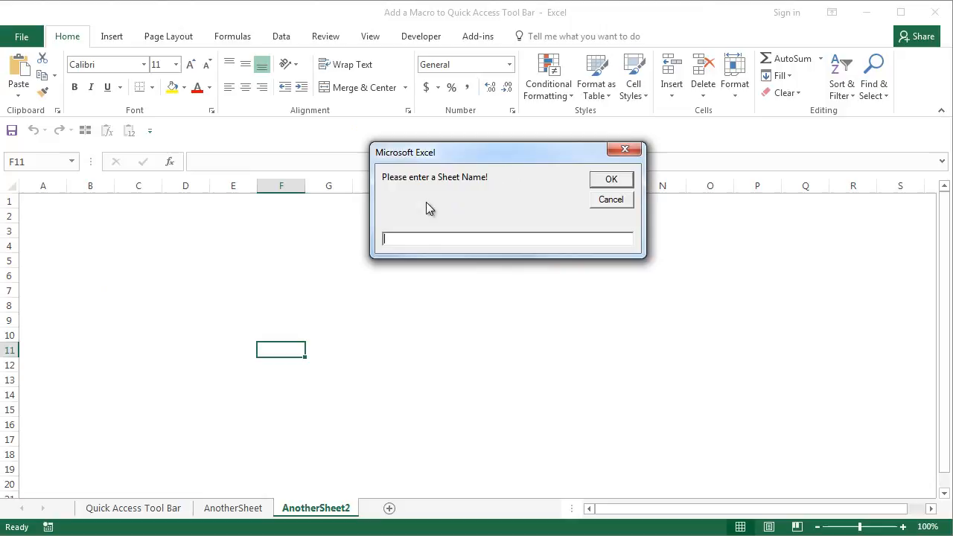
{"action": "type", "text": "Test Sheet Name"}
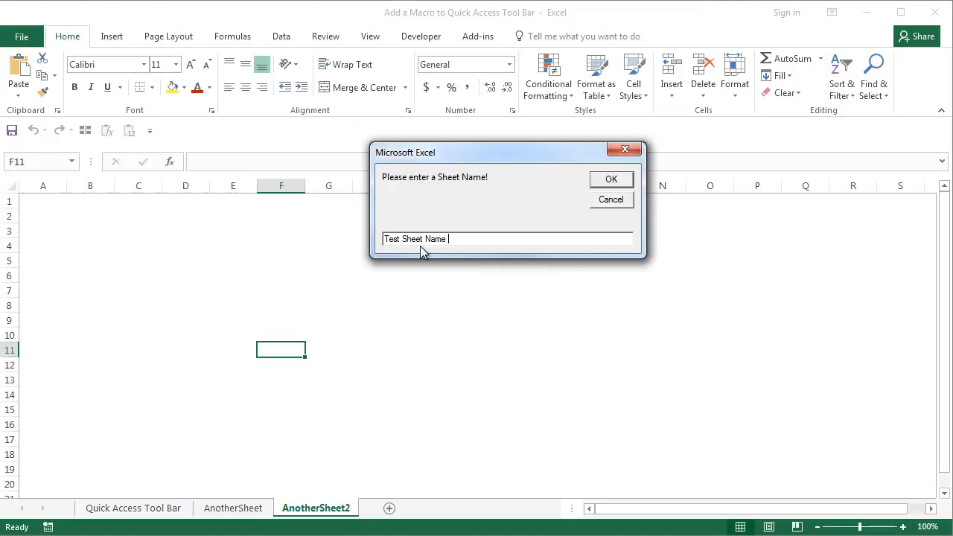
{"action": "left_click", "coordinate": [610, 179]}
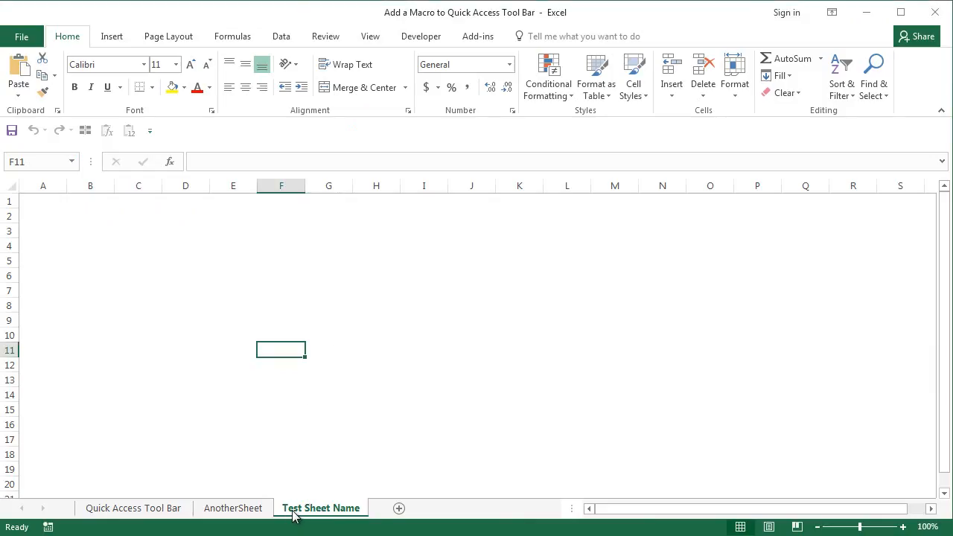
{"action": "mouse_move", "coordinate": [241, 321]}
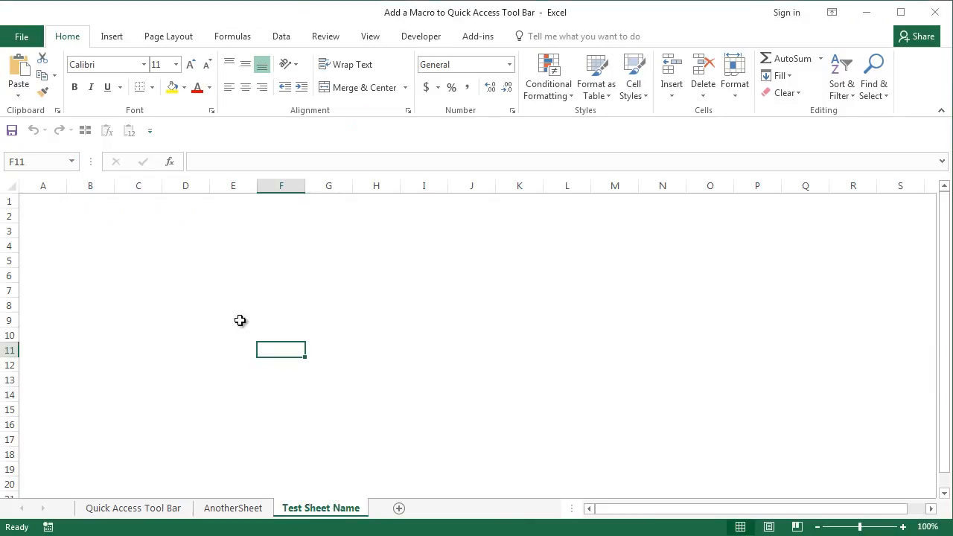
{"action": "mouse_move", "coordinate": [150, 130]}
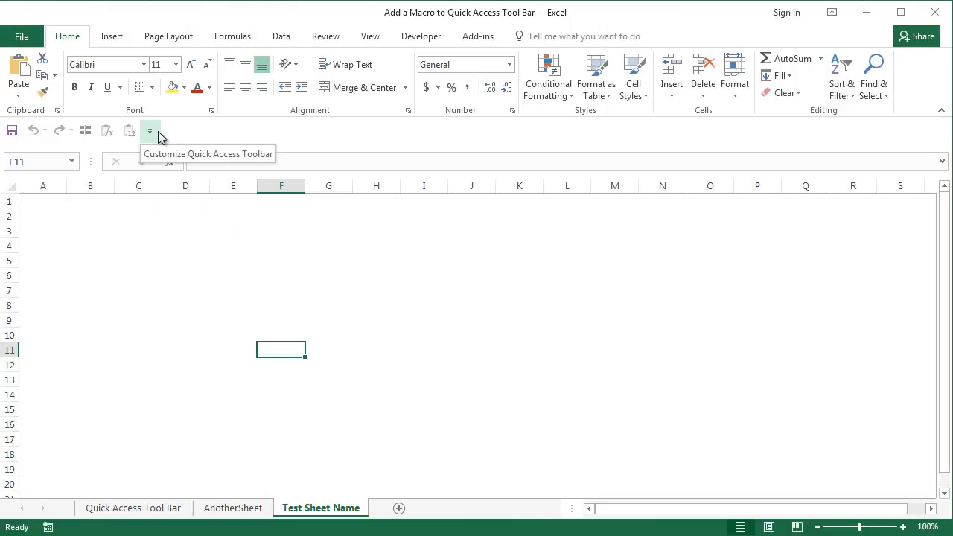
{"action": "mouse_move", "coordinate": [186, 170]}
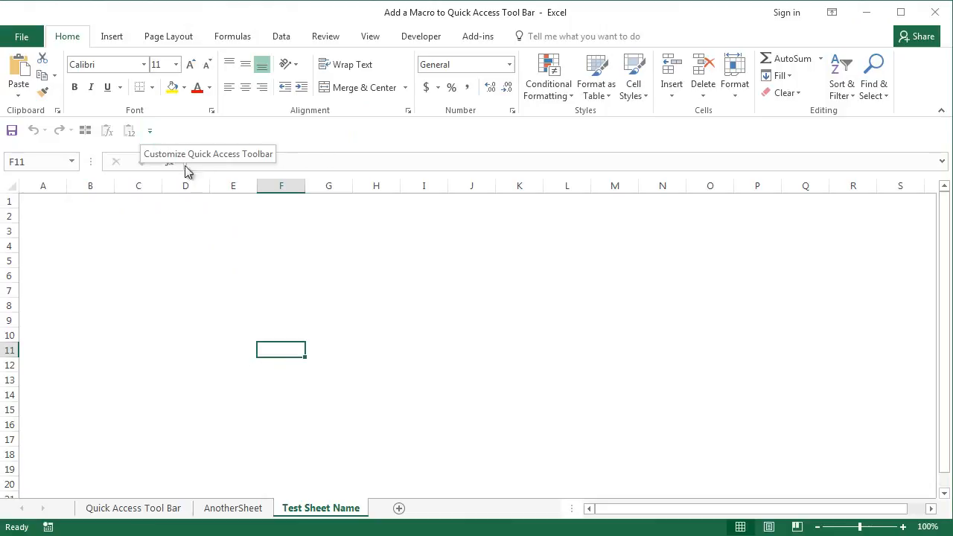
List the Macros commands in the Quick Access Toolbar settings.
{"action": "left_click", "coordinate": [149, 130]}
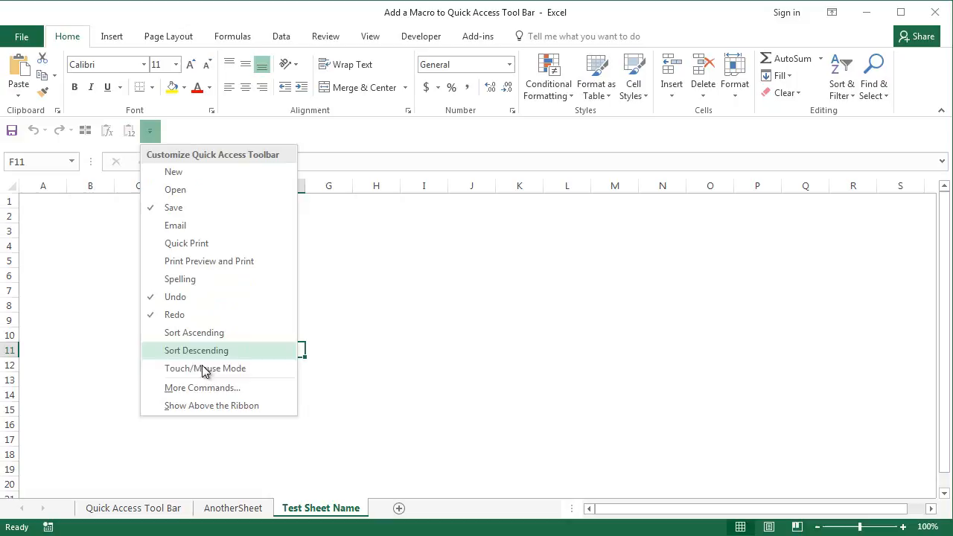
{"action": "left_click", "coordinate": [202, 387]}
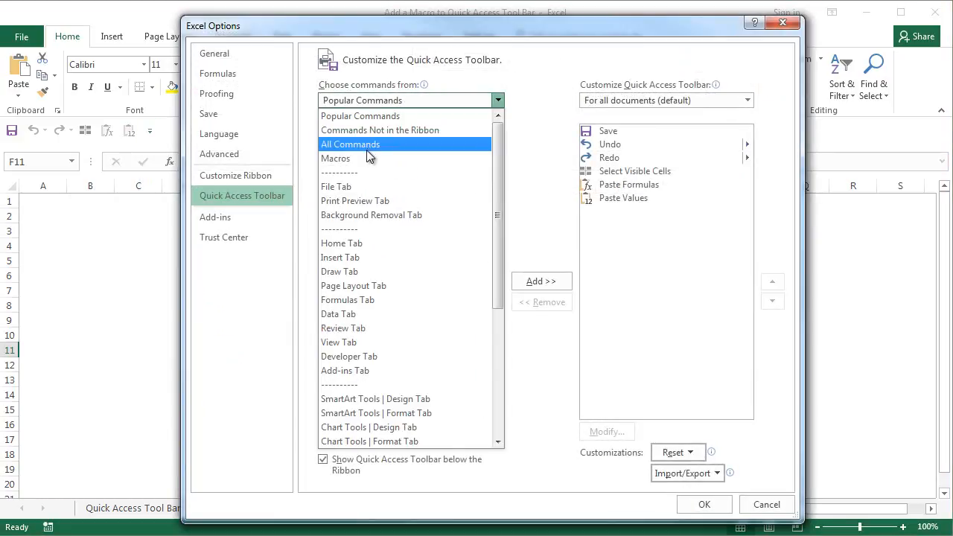
{"action": "left_click", "coordinate": [335, 158]}
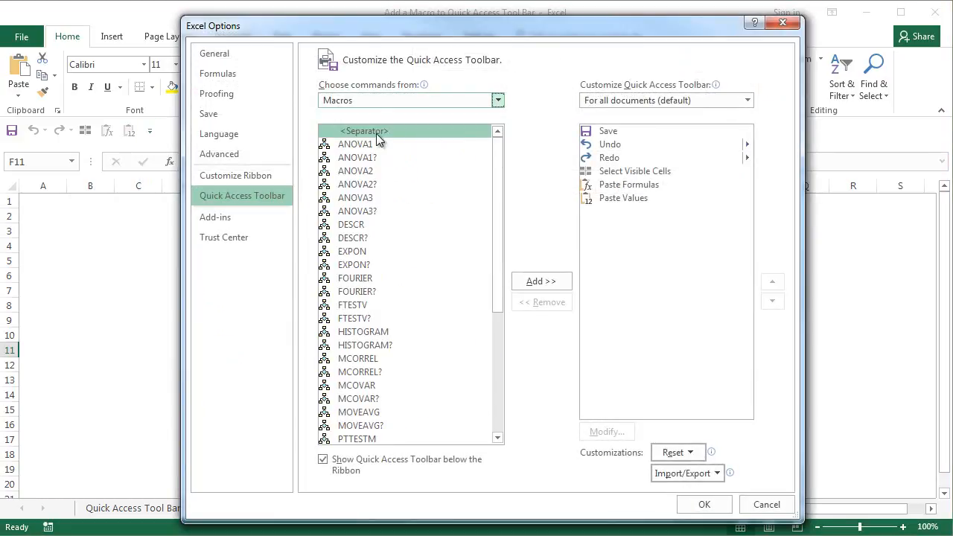
{"action": "scroll", "scroll_direction": "down", "scroll_amount": 3}
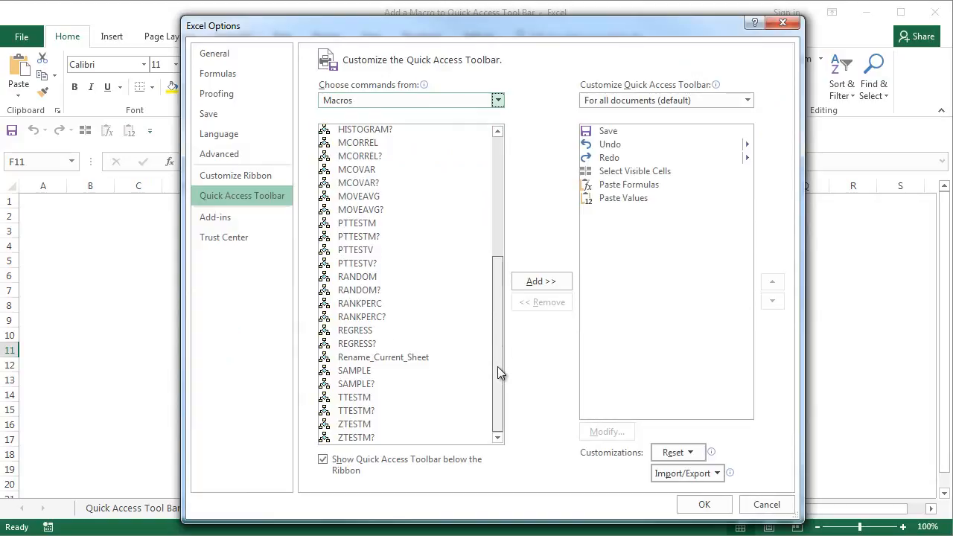
{"action": "mouse_move", "coordinate": [447, 251]}
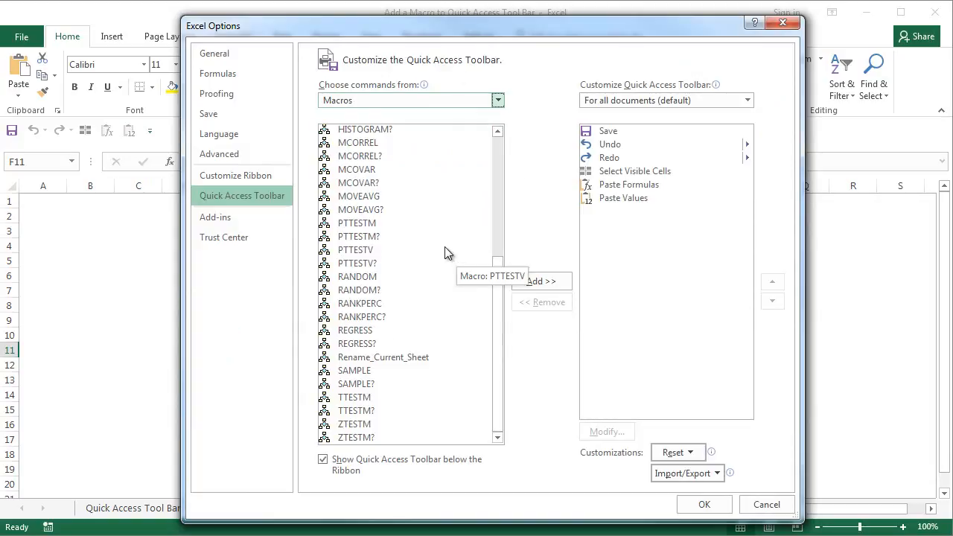
{"action": "mouse_move", "coordinate": [358, 365]}
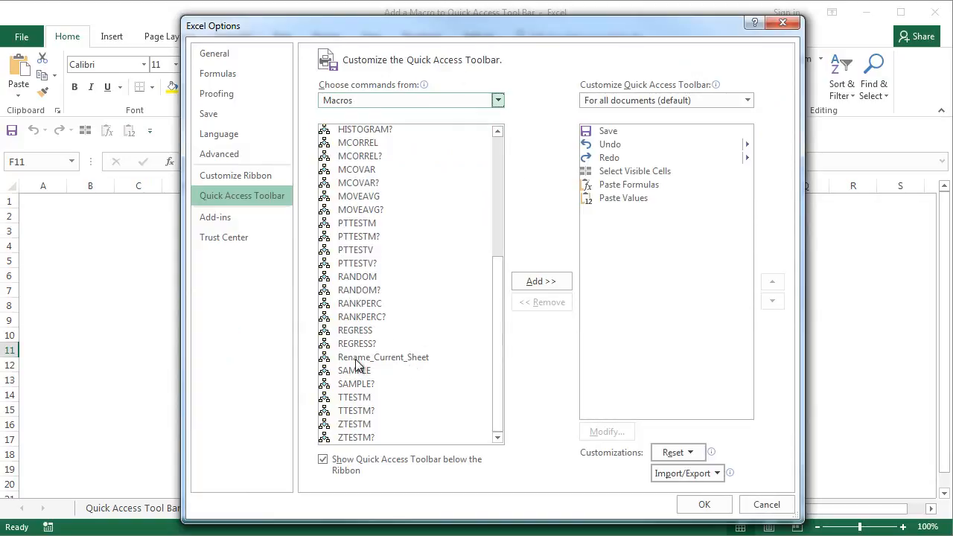
Add Rename_Current_Sheet to the toolbar and give it a custom icon.
{"action": "left_click", "coordinate": [383, 356]}
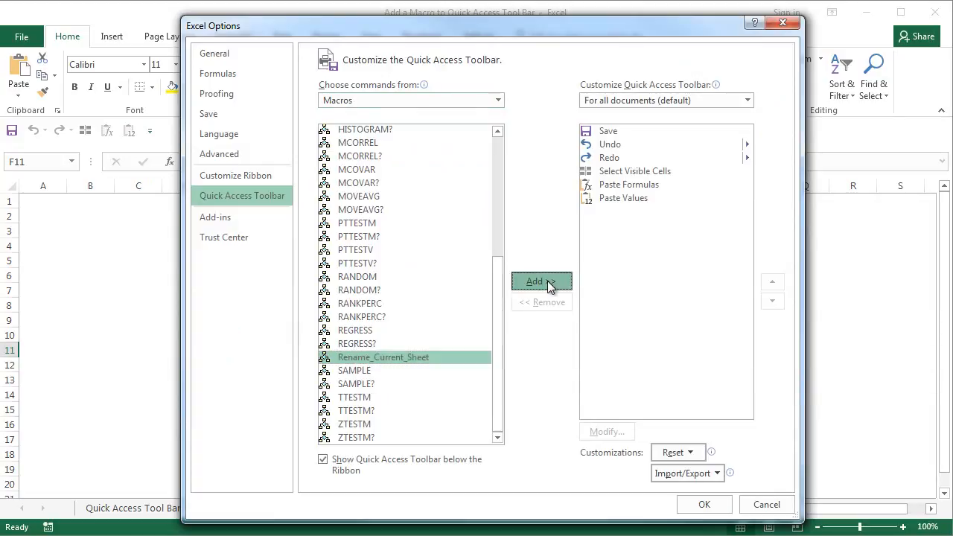
{"action": "left_click", "coordinate": [541, 281]}
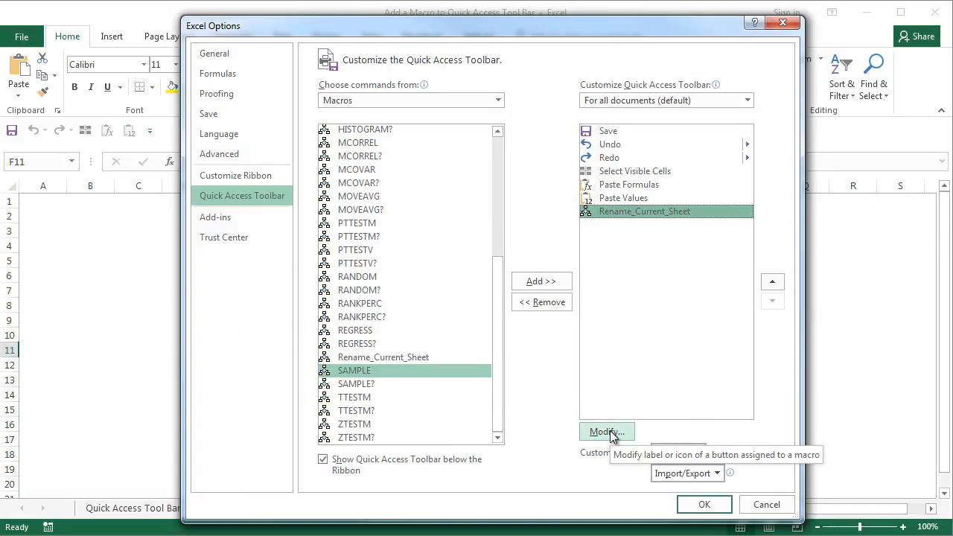
{"action": "left_click", "coordinate": [606, 432]}
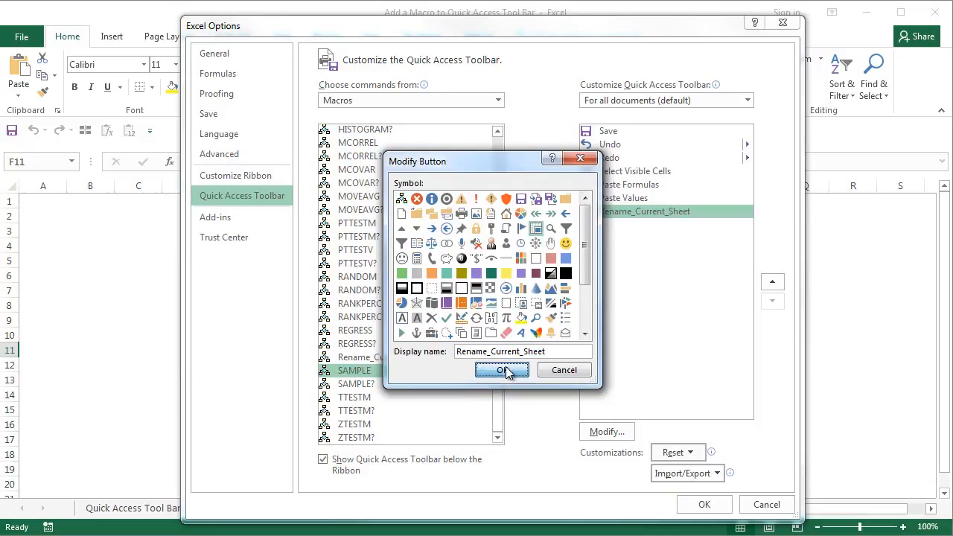
{"action": "left_click", "coordinate": [502, 370]}
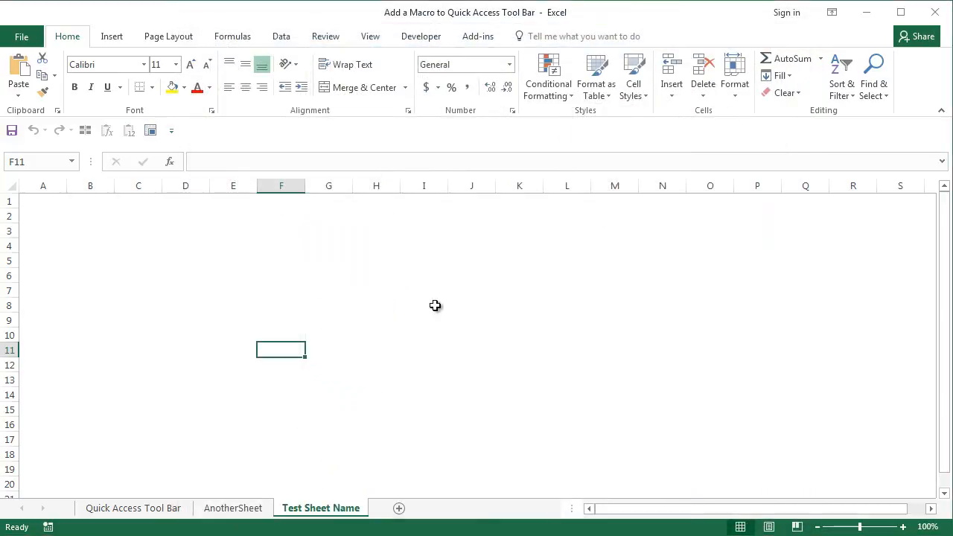
{"action": "mouse_move", "coordinate": [151, 131]}
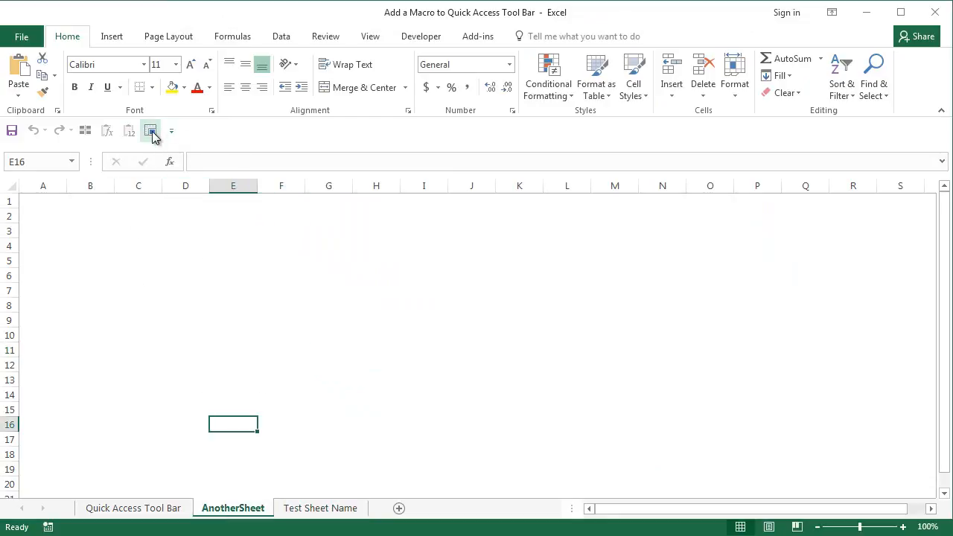
Use the new toolbar macro button to rename AnotherSheet to 'Another Test Name'.
{"action": "left_click", "coordinate": [150, 131]}
{"action": "type", "text": "Another Test"}
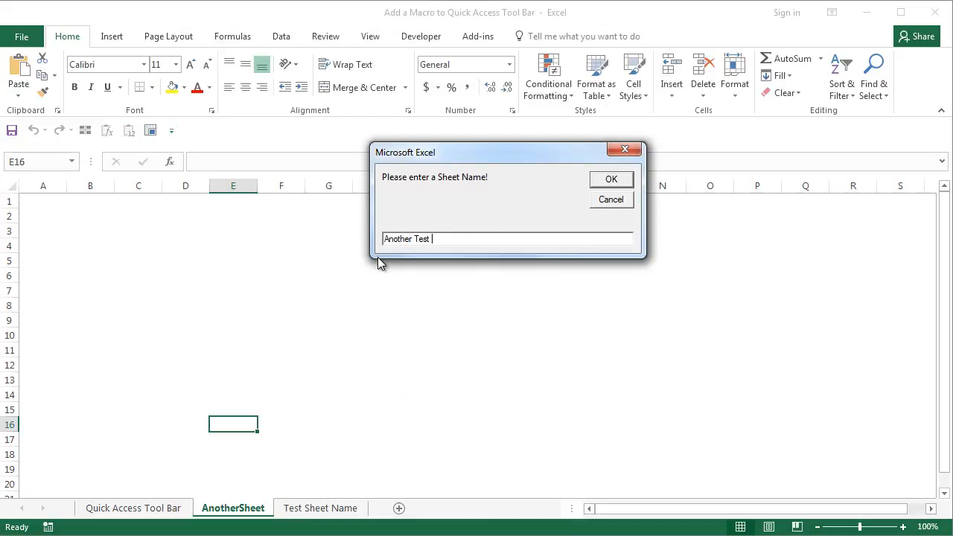
{"action": "left_click", "coordinate": [611, 179]}
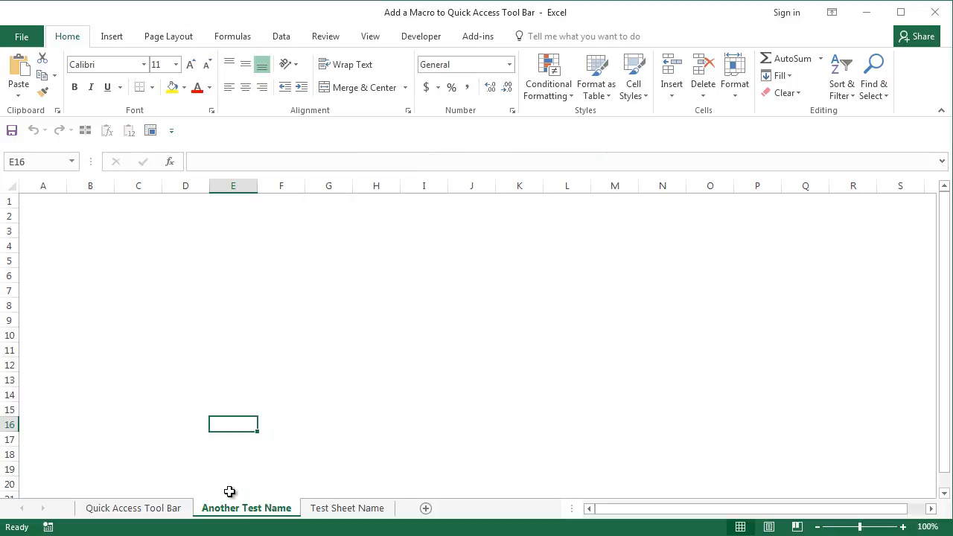
{"action": "mouse_move", "coordinate": [281, 245]}
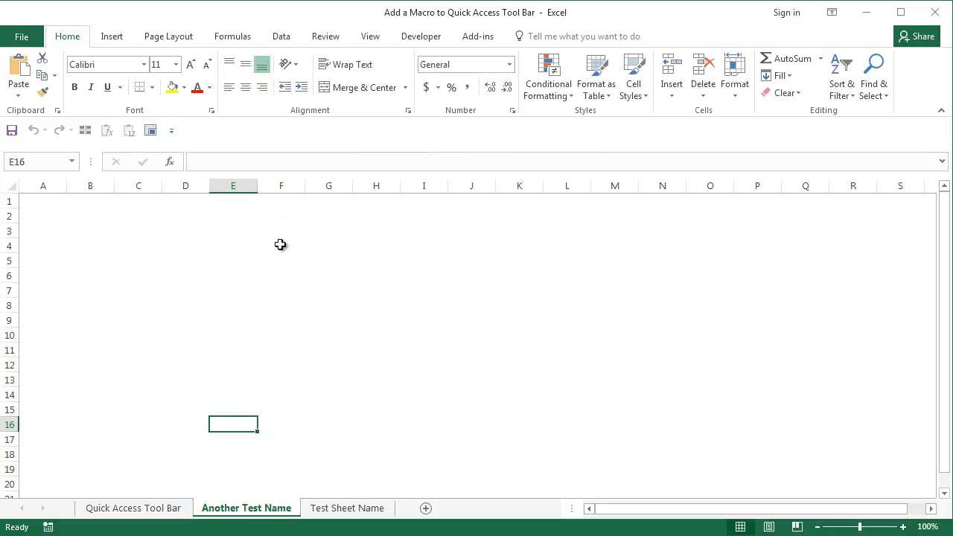
{"action": "mouse_move", "coordinate": [209, 213]}
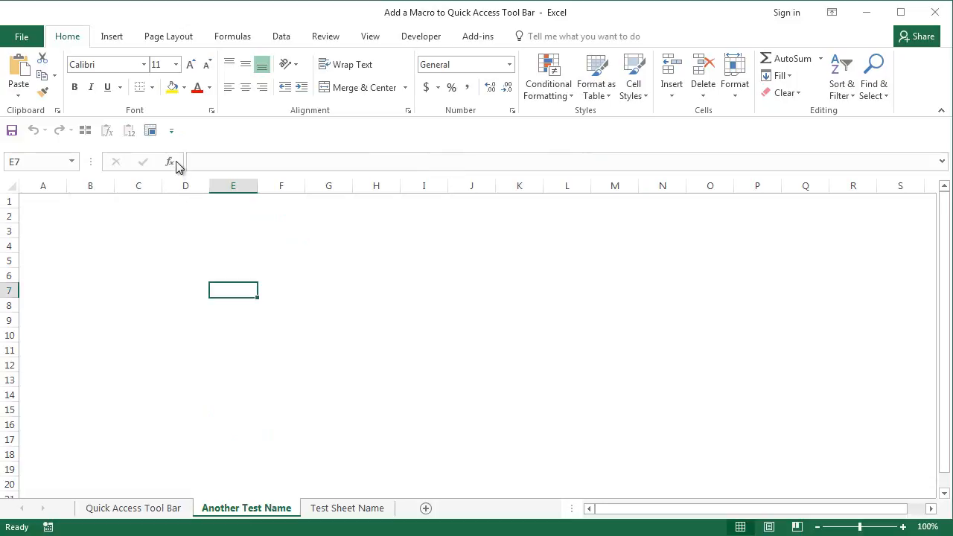
{"action": "mouse_move", "coordinate": [262, 269]}
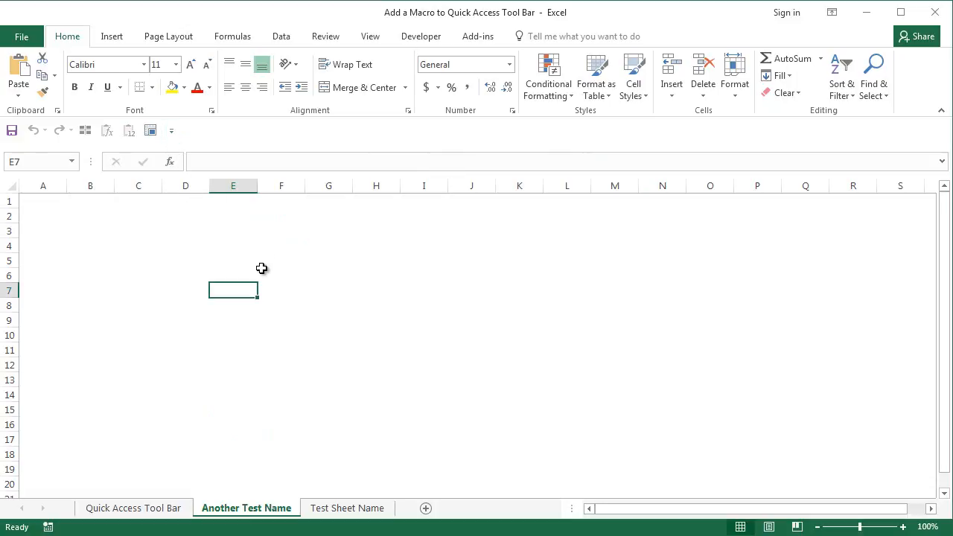
{"action": "mouse_move", "coordinate": [280, 258]}
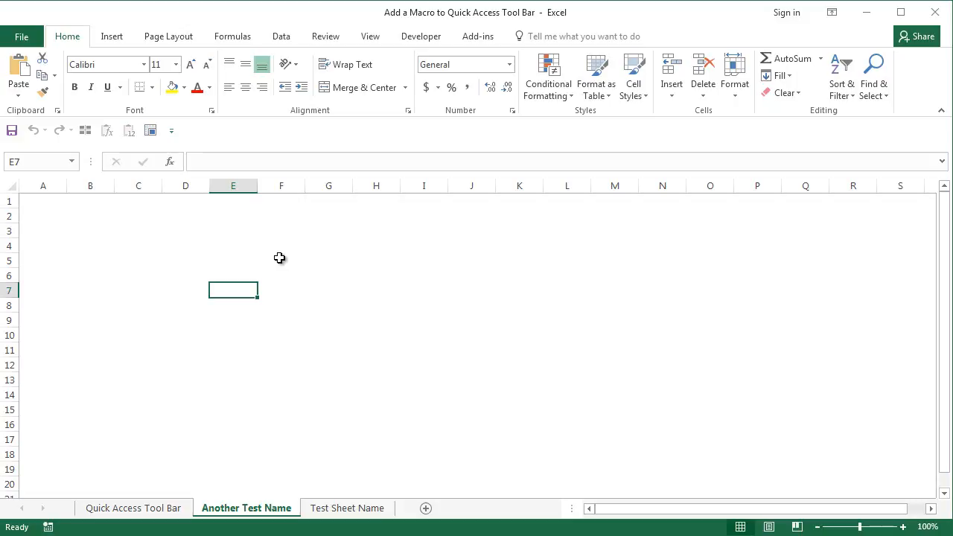